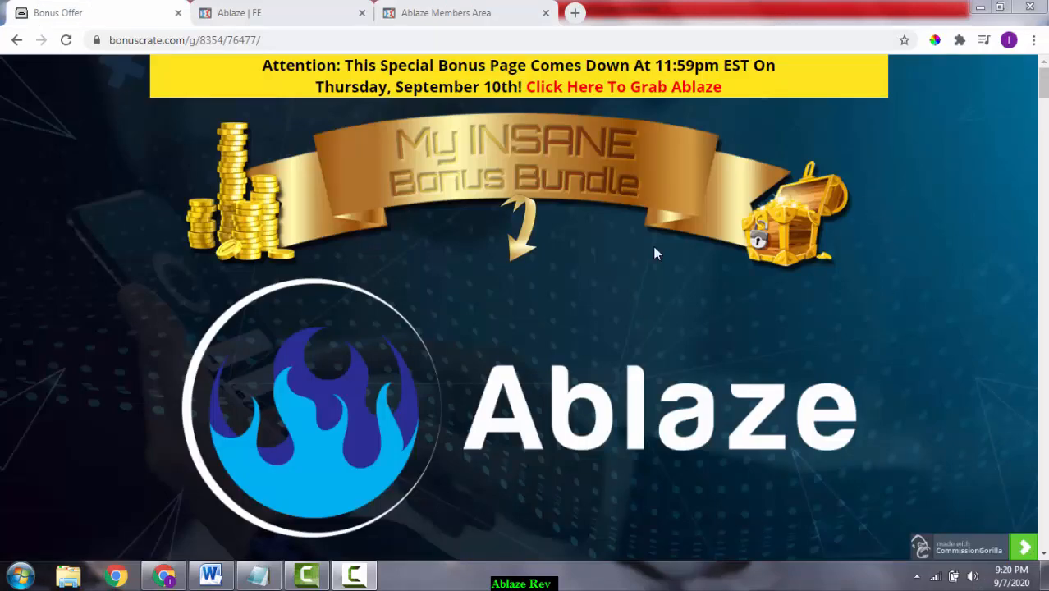
{"action": "mouse_move", "coordinate": [303, 415]}
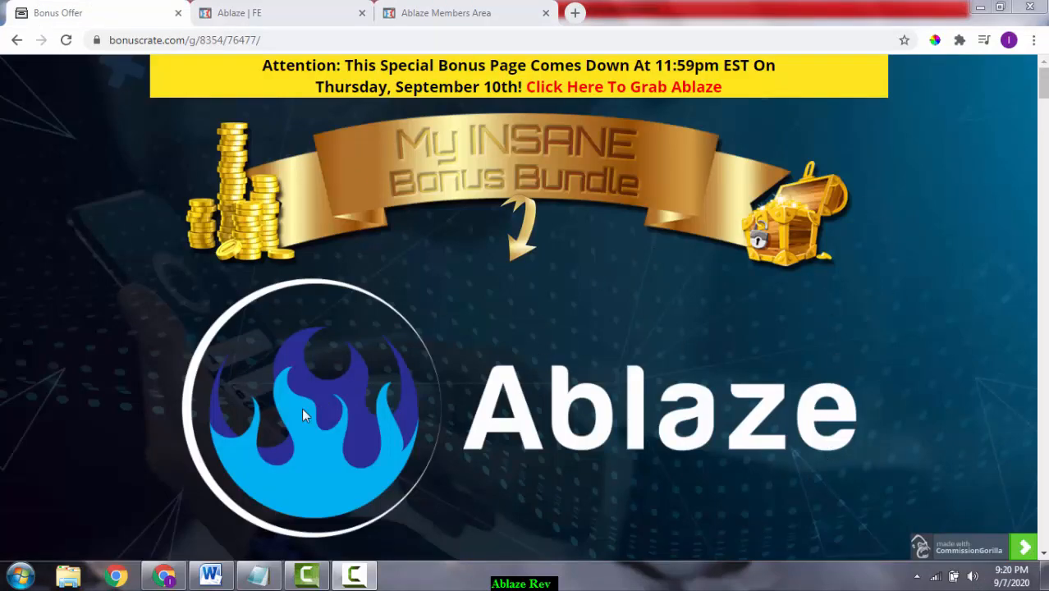
{"action": "mouse_move", "coordinate": [1043, 561]}
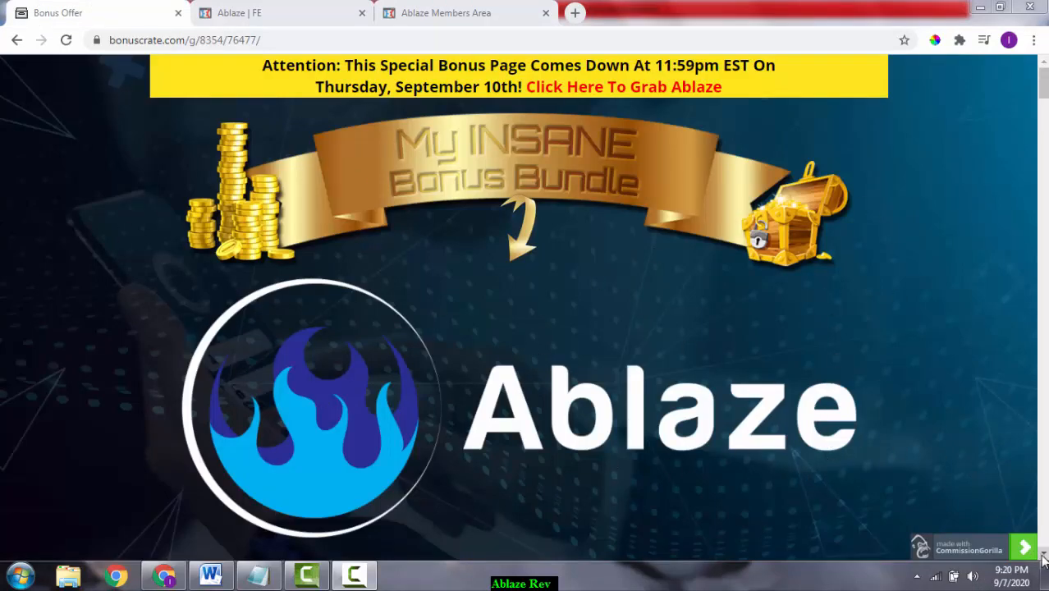
Scroll past the headline and countdown to the Prices & Up-Sells grid and upsell descriptions
{"action": "scroll", "scroll_direction": "down", "scroll_amount": 3}
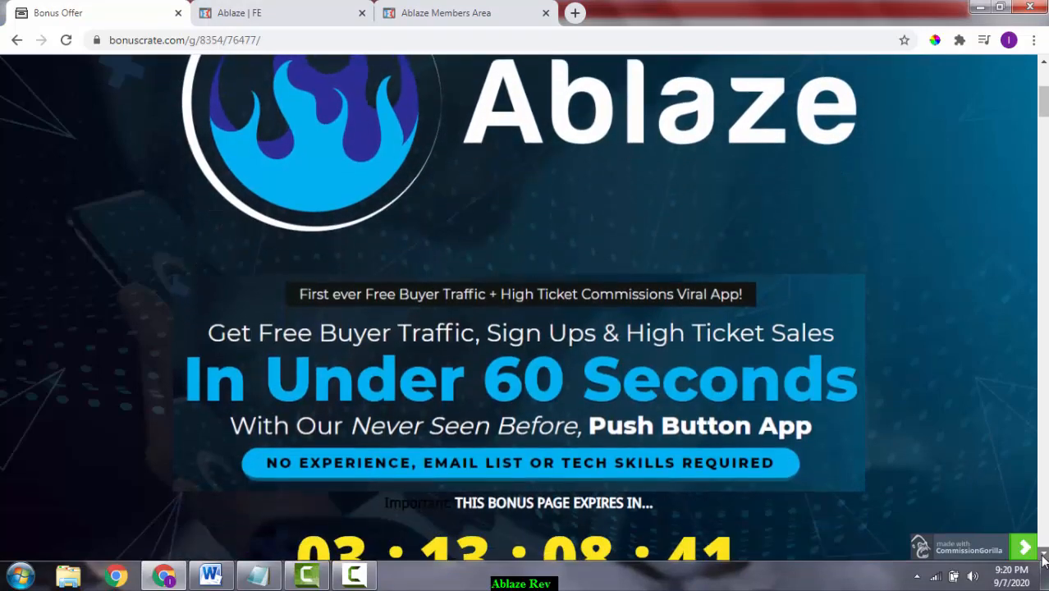
{"action": "scroll", "scroll_direction": "down", "scroll_amount": 3}
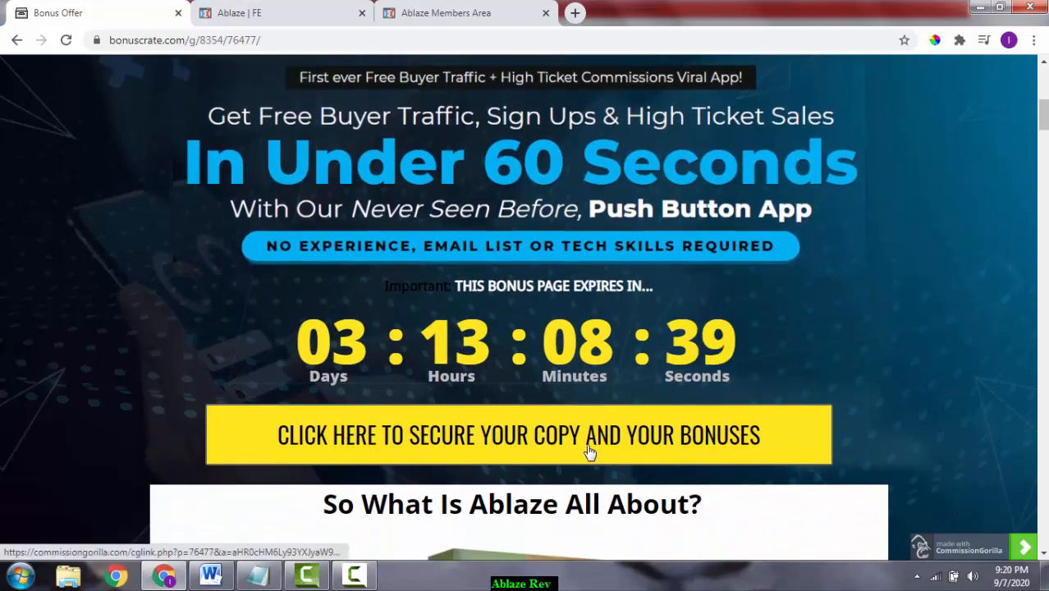
{"action": "scroll", "scroll_direction": "down", "scroll_amount": 3}
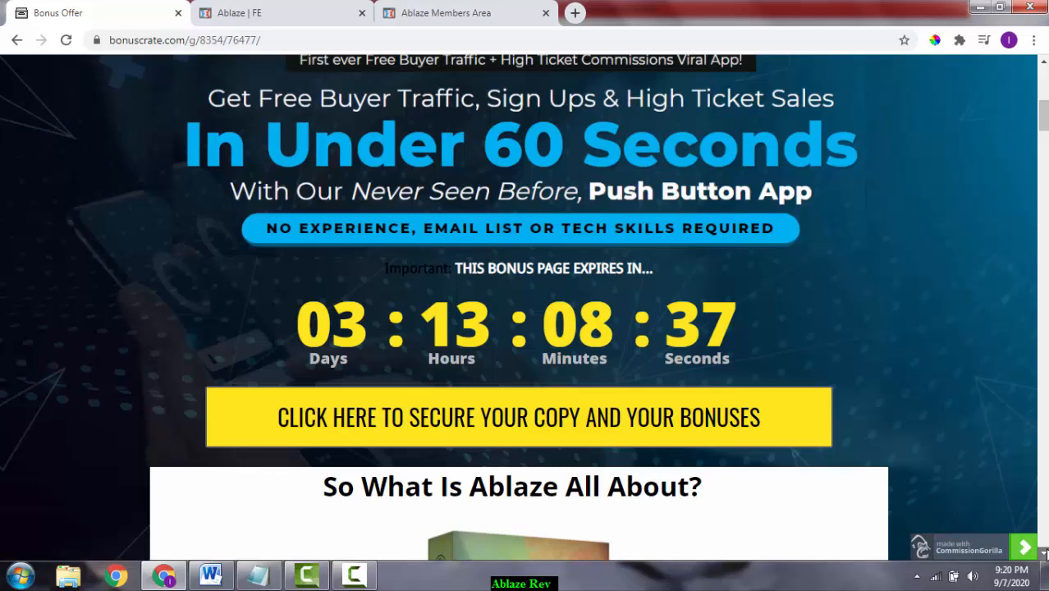
{"action": "scroll", "scroll_direction": "down", "scroll_amount": 3}
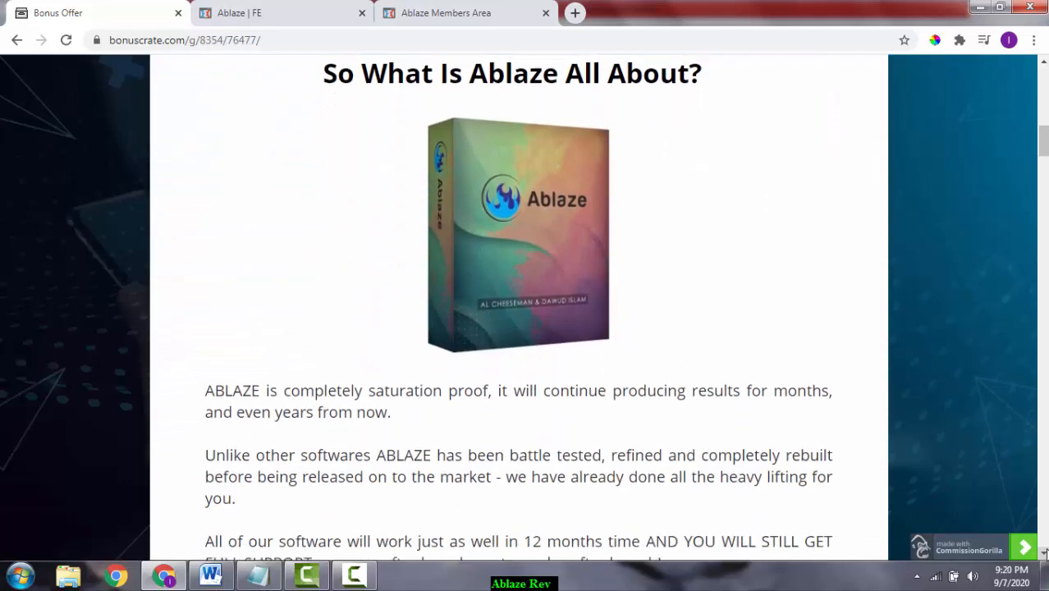
{"action": "scroll", "scroll_direction": "down", "scroll_amount": 3}
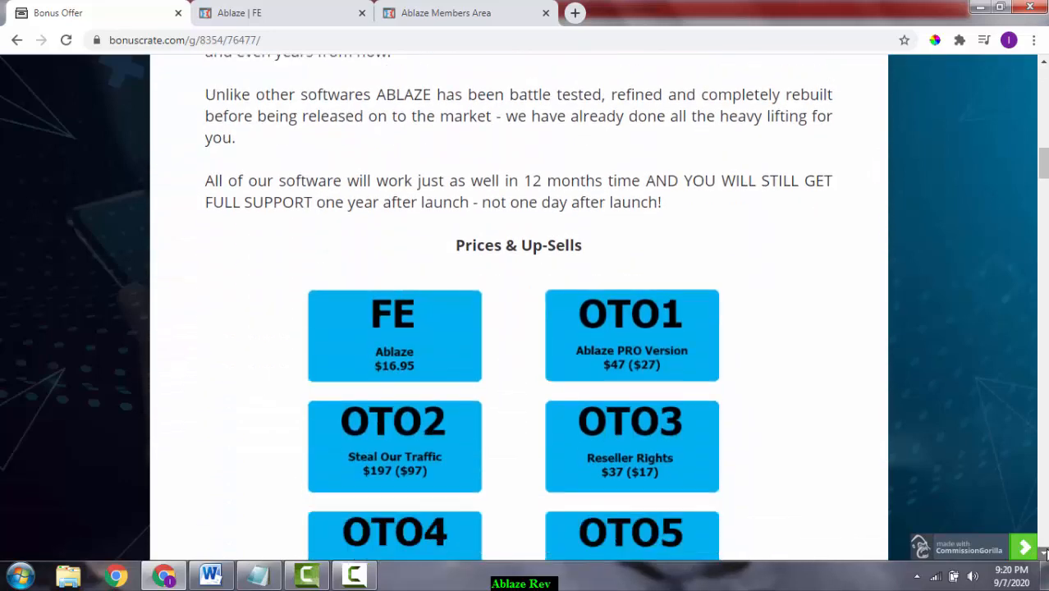
{"action": "scroll", "scroll_direction": "down", "scroll_amount": 3}
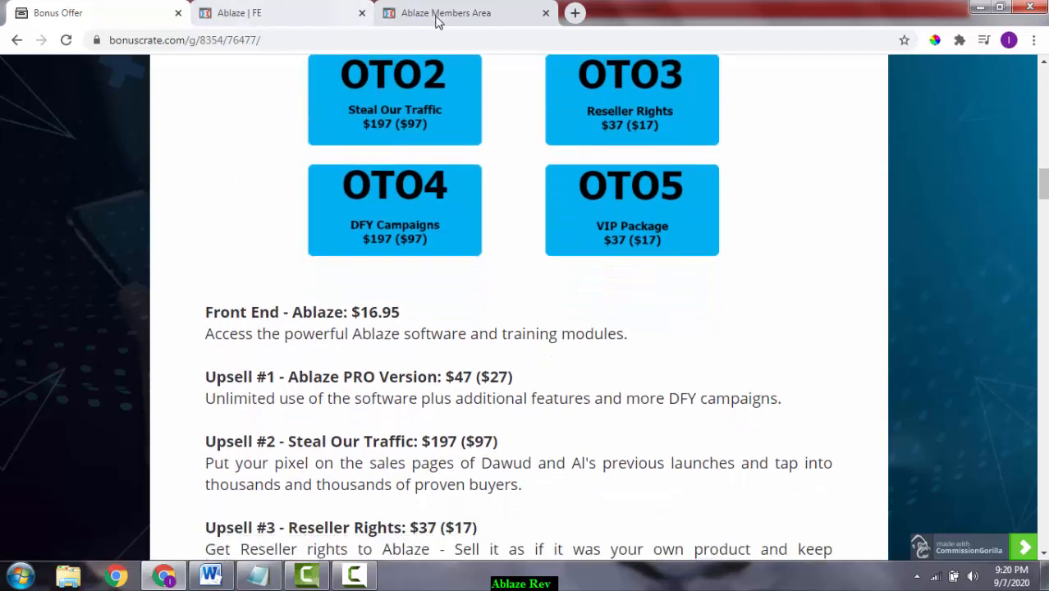
Switch to the 'Ablaze | FE' tab and scroll to the $16.97 instant access offer
{"action": "left_click", "coordinate": [262, 12]}
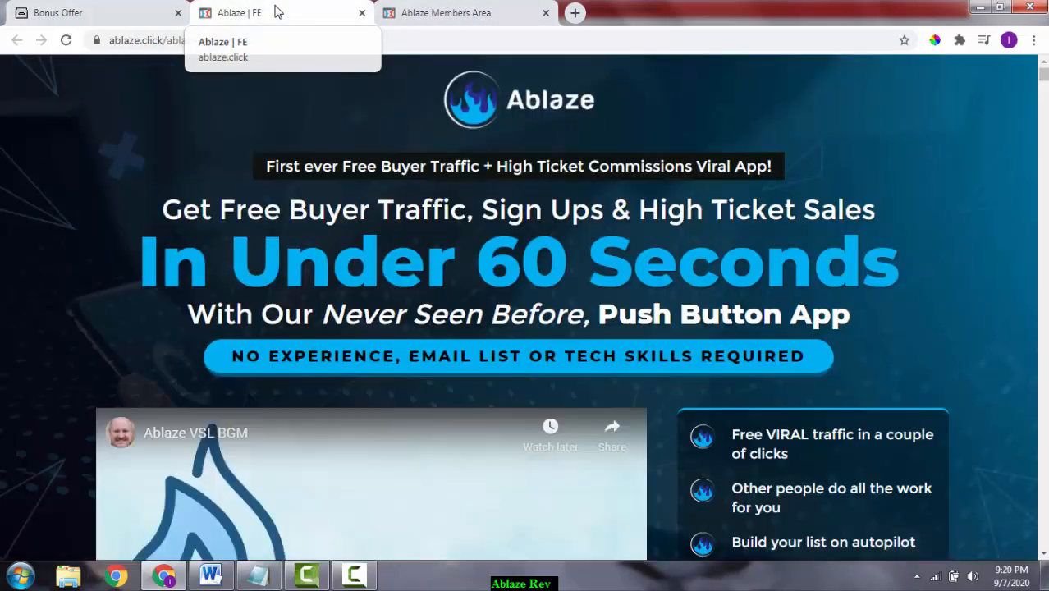
{"action": "scroll", "scroll_direction": "down", "scroll_amount": 3}
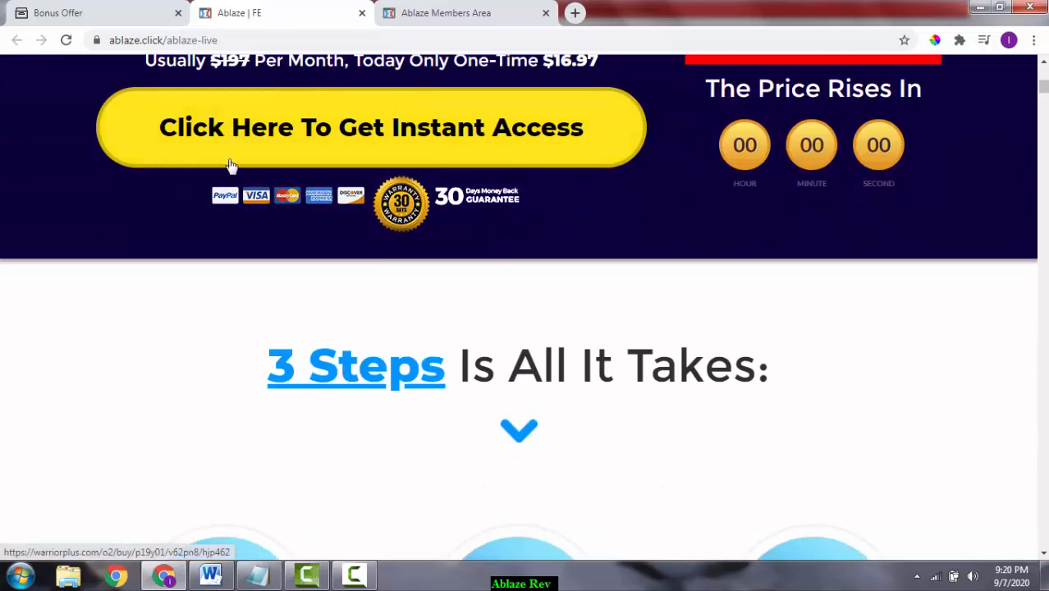
{"action": "mouse_move", "coordinate": [439, 305]}
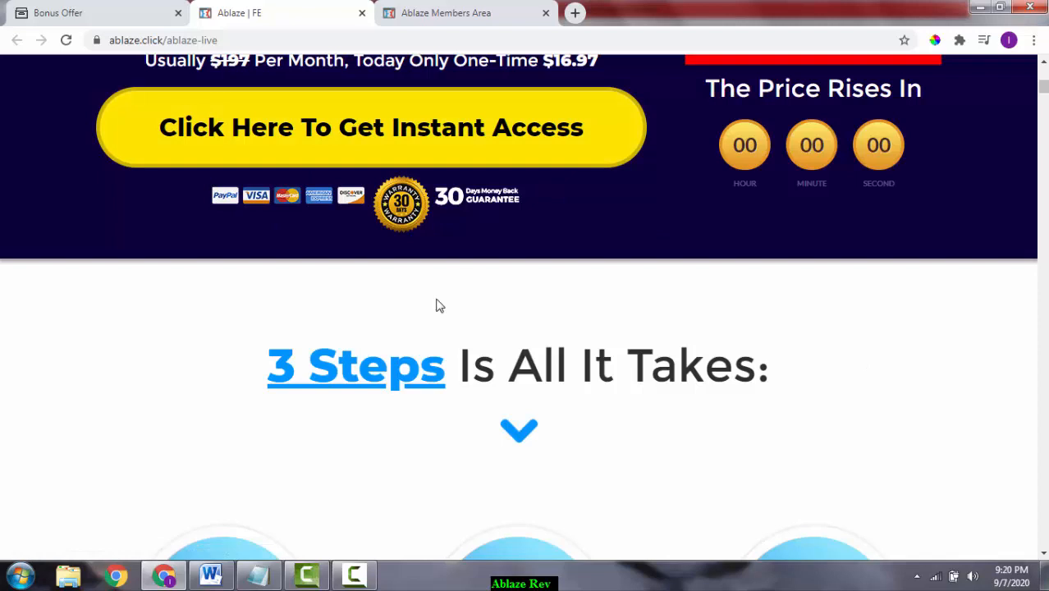
{"action": "mouse_move", "coordinate": [939, 399]}
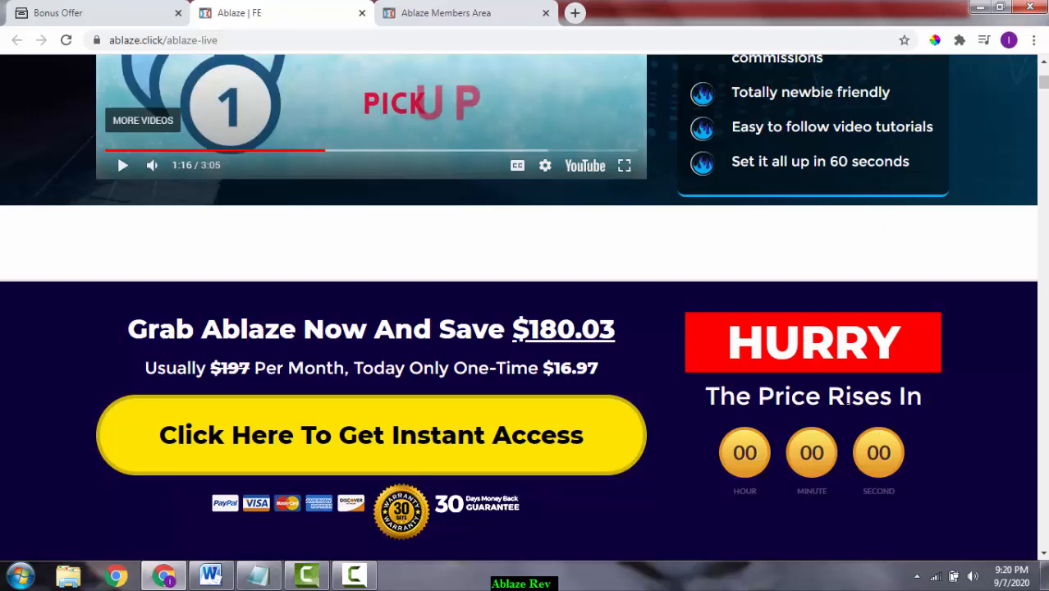
{"action": "scroll", "scroll_direction": "down", "scroll_amount": 3}
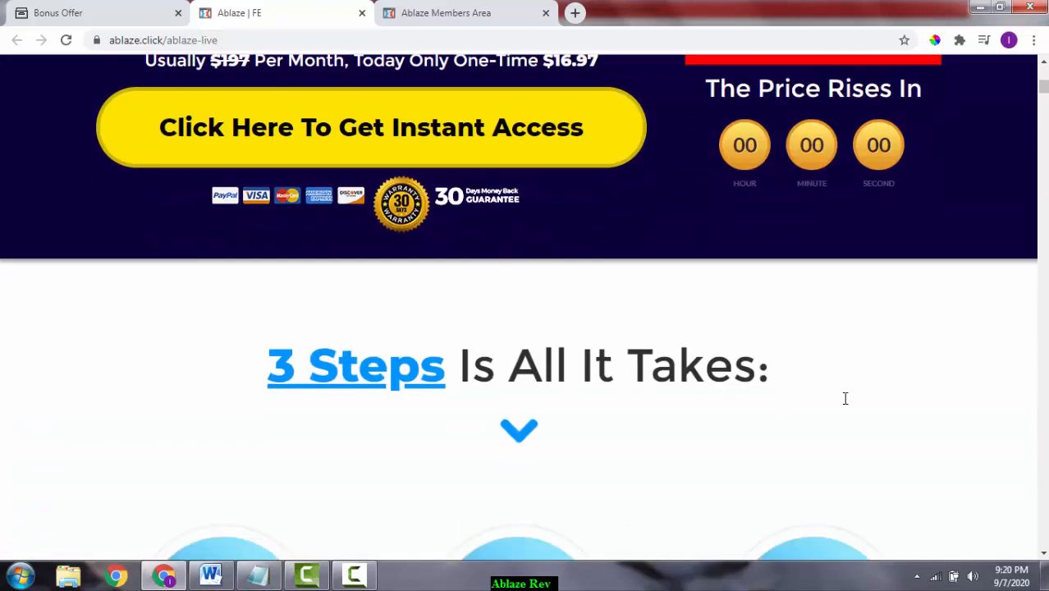
{"action": "mouse_move", "coordinate": [848, 405]}
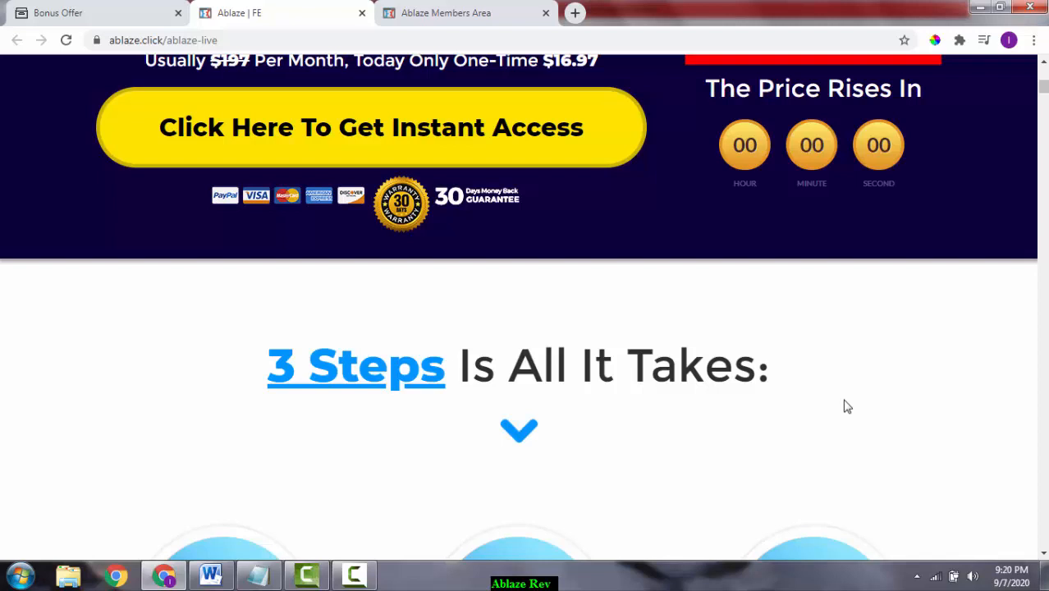
{"action": "scroll", "scroll_direction": "down", "scroll_amount": 3}
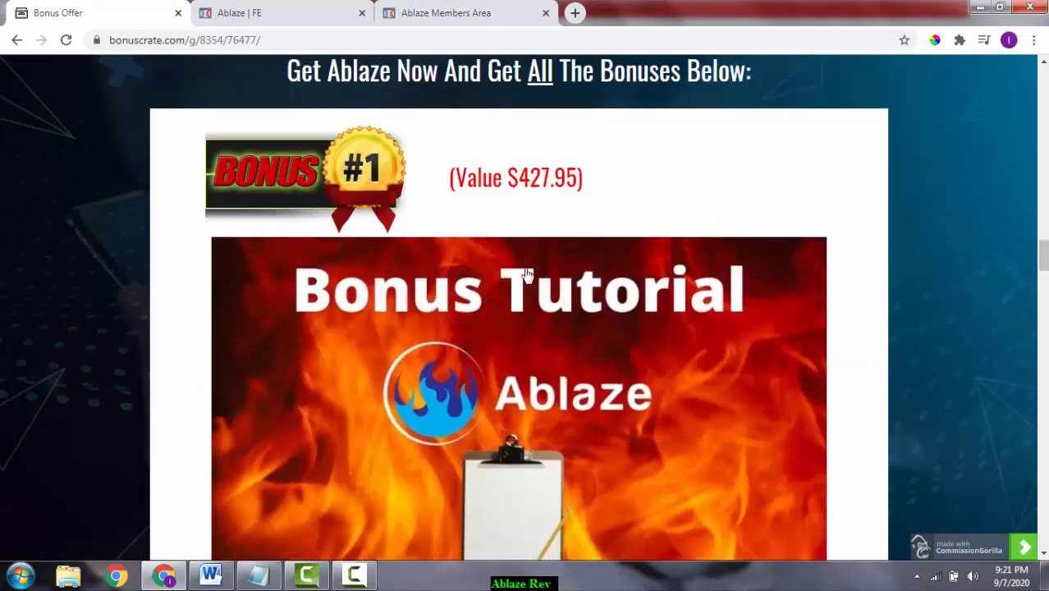
Scroll the bonus page through Bonus #1 and Bonus #2 Branding Hacks into the YouTube ranking bonus
{"action": "scroll", "scroll_direction": "down", "scroll_amount": 3}
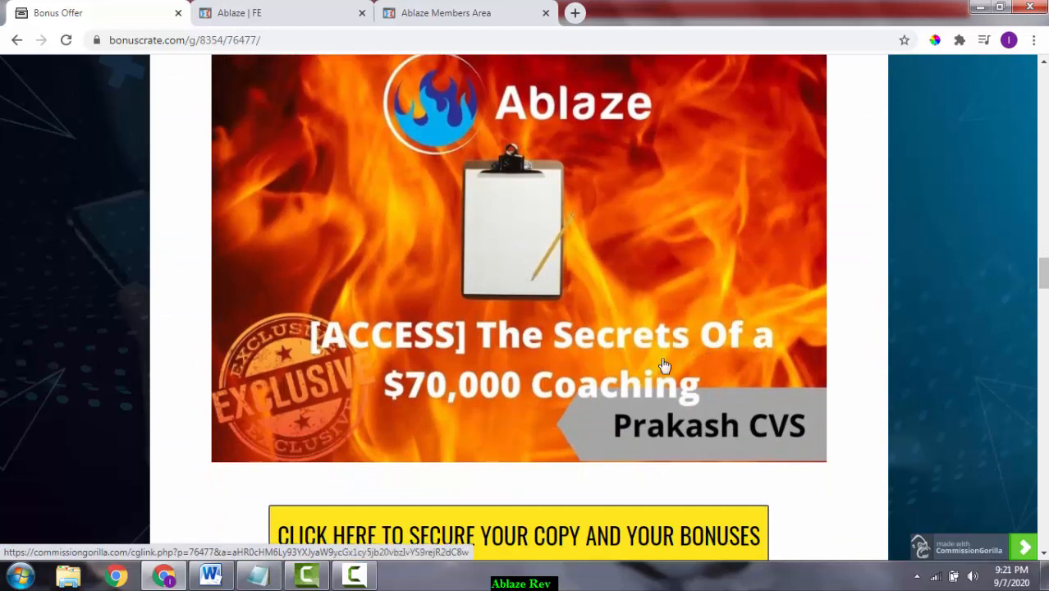
{"action": "mouse_move", "coordinate": [657, 414]}
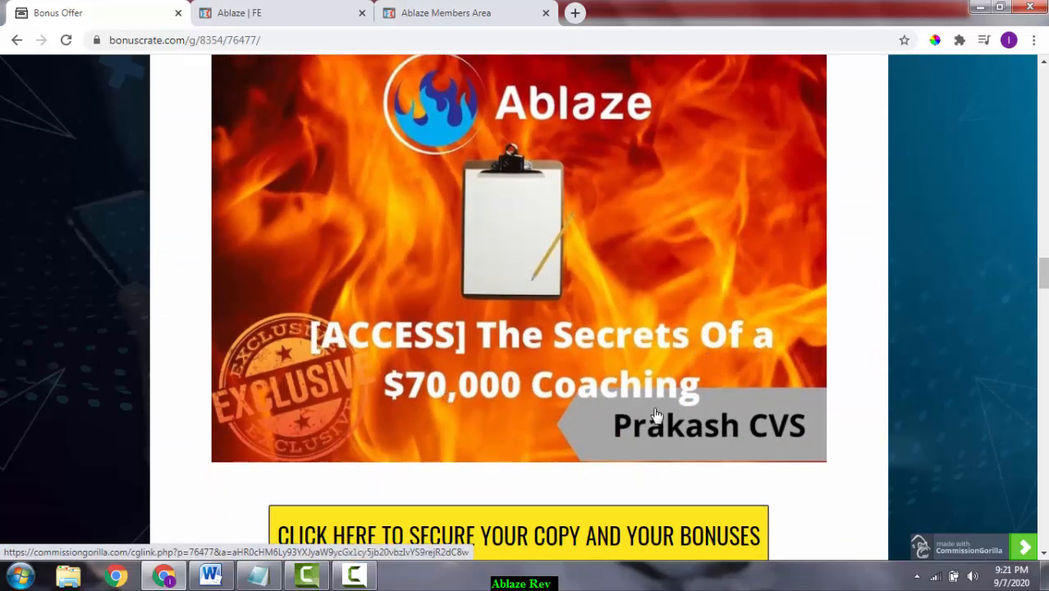
{"action": "mouse_move", "coordinate": [613, 410]}
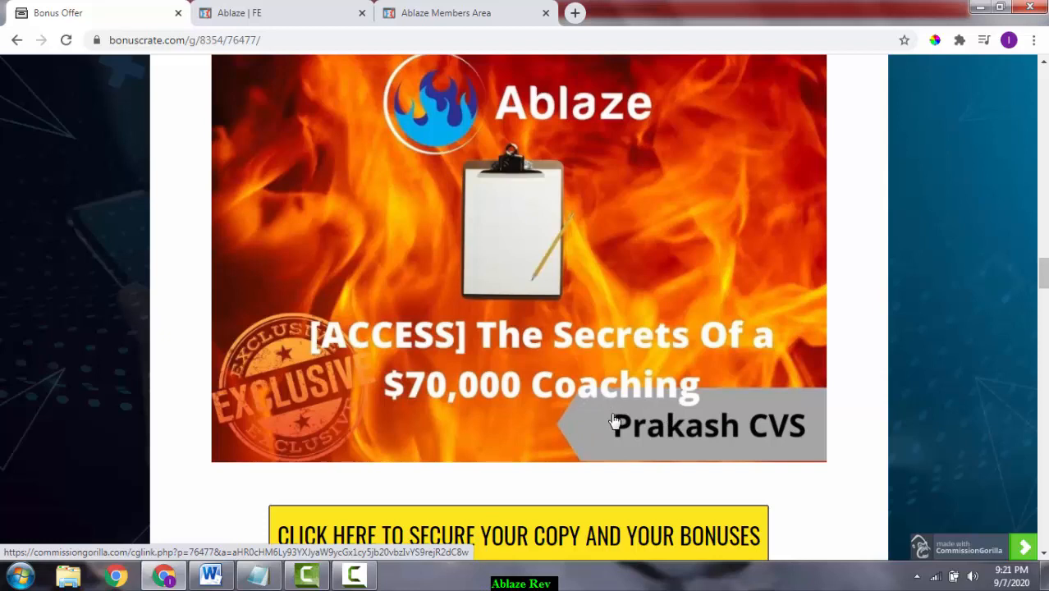
{"action": "mouse_move", "coordinate": [614, 424]}
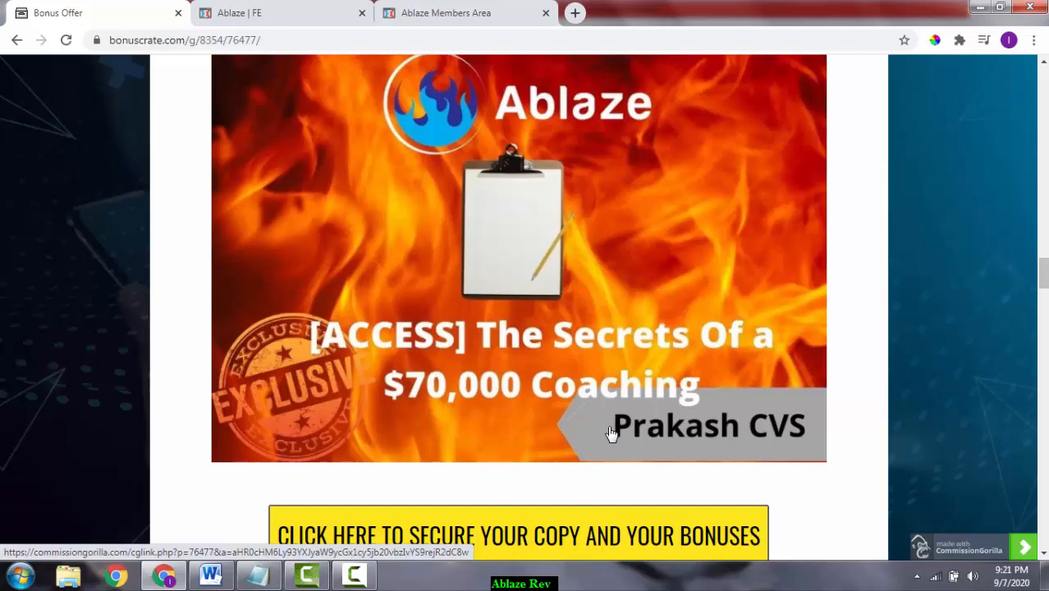
{"action": "scroll", "scroll_direction": "down", "scroll_amount": 3}
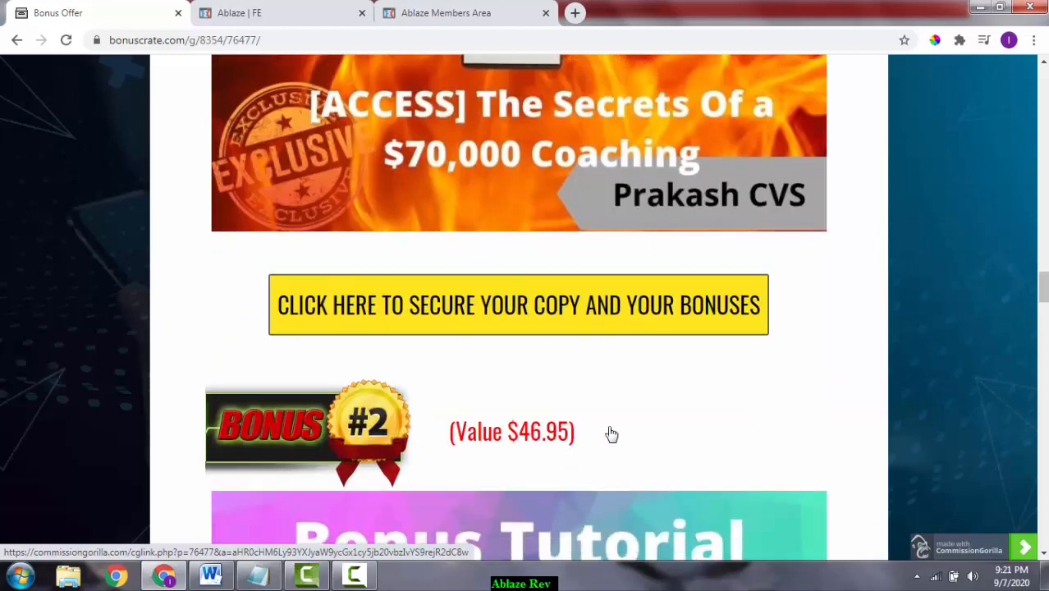
{"action": "scroll", "scroll_direction": "down", "scroll_amount": 3}
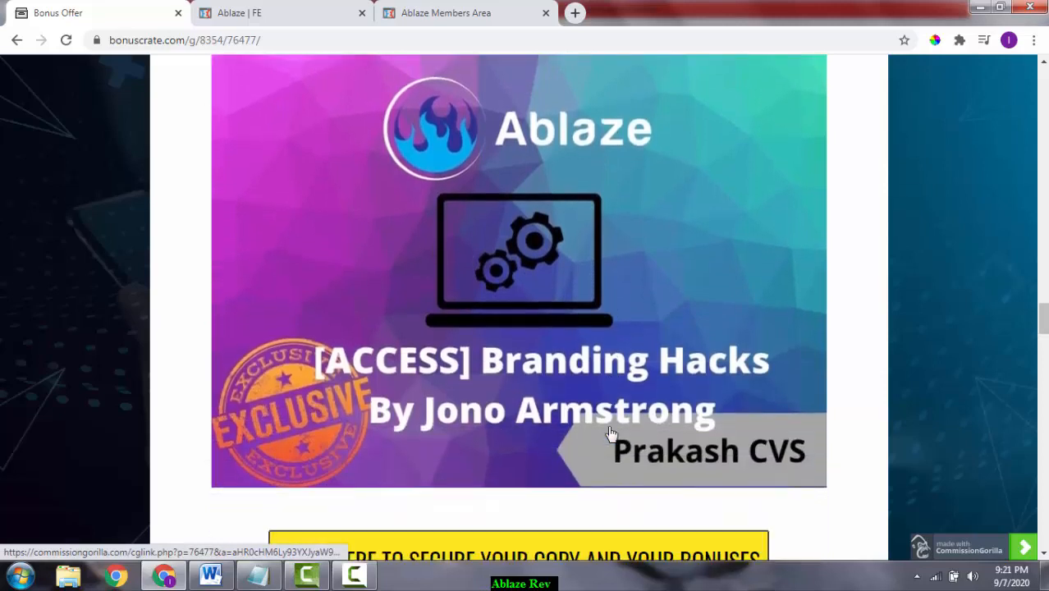
{"action": "scroll", "scroll_direction": "down", "scroll_amount": 3}
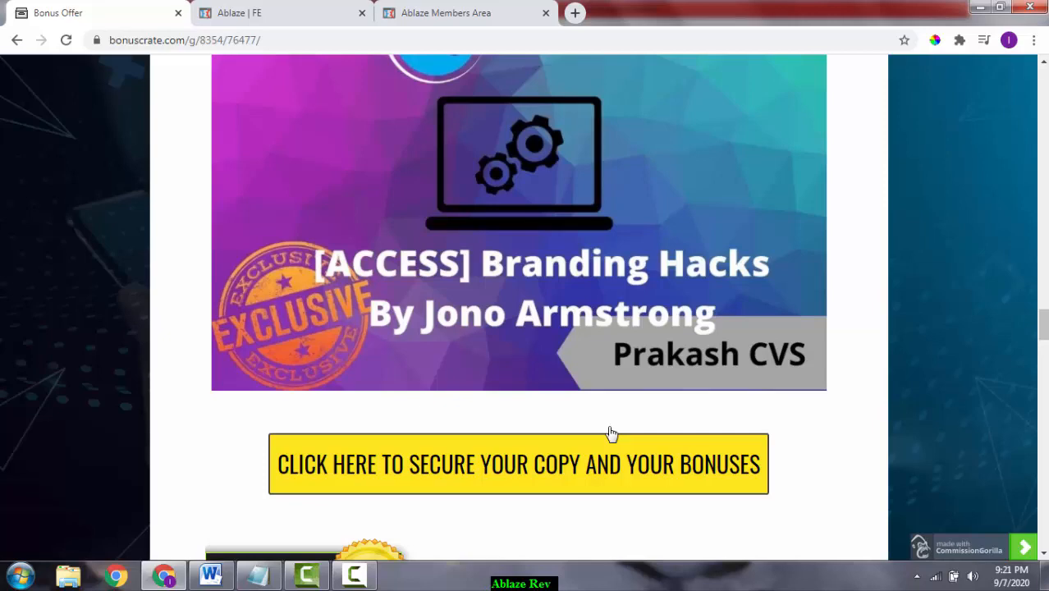
{"action": "scroll", "scroll_direction": "down", "scroll_amount": 3}
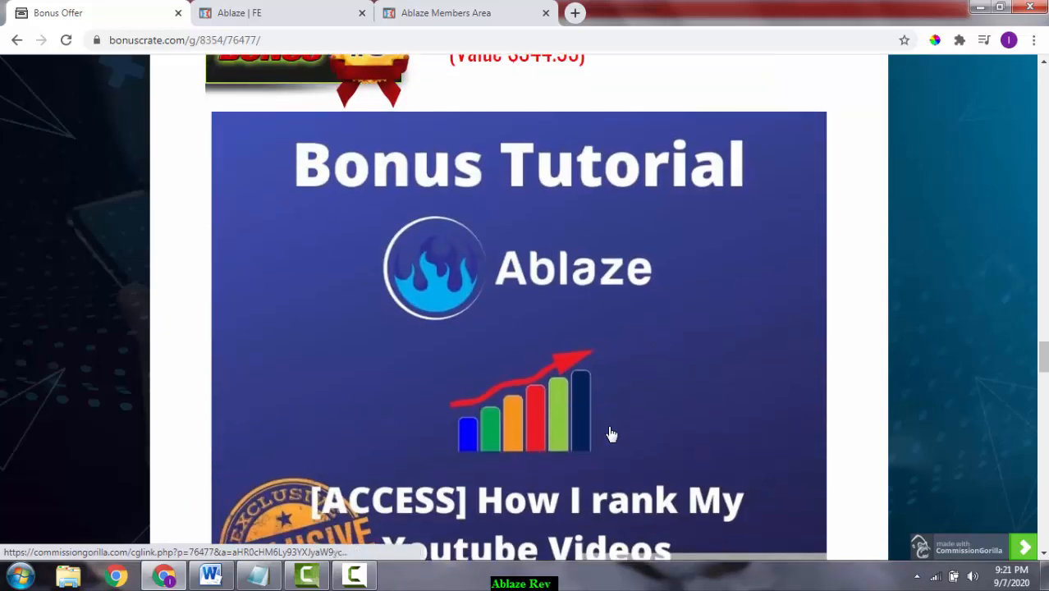
Scroll past the Vendor Bonuses extra bonus to the 'This bonus page expires in' timer
{"action": "scroll", "scroll_direction": "down", "scroll_amount": 3}
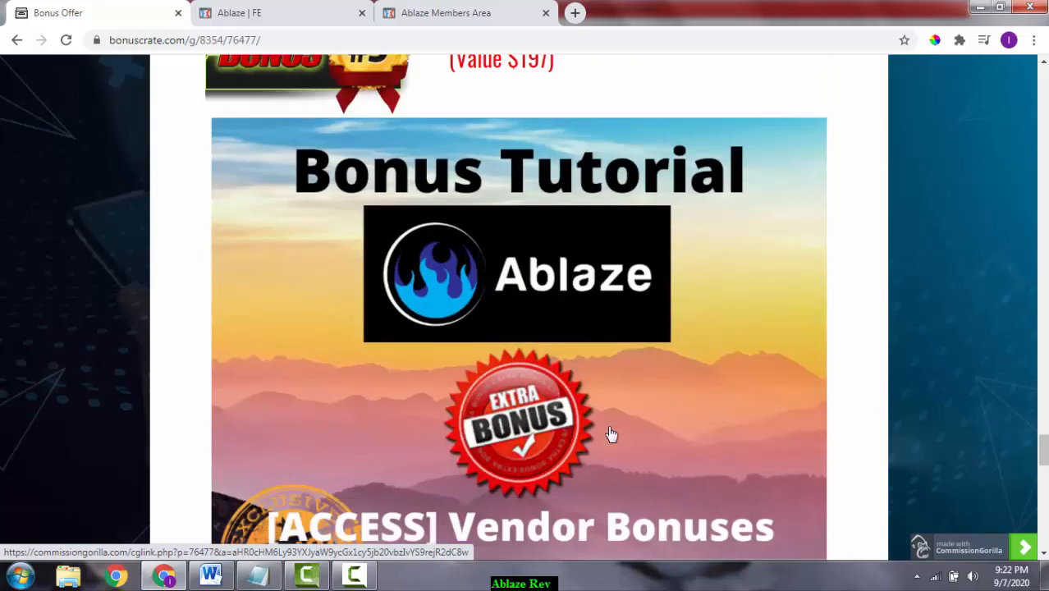
{"action": "scroll", "scroll_direction": "down", "scroll_amount": 3}
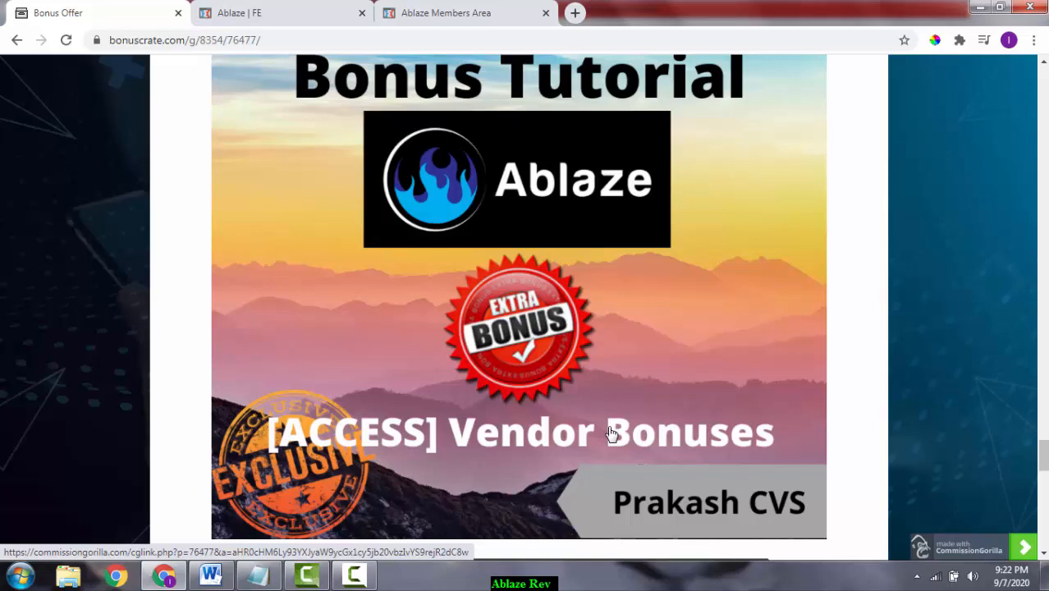
{"action": "scroll", "scroll_direction": "down", "scroll_amount": 3}
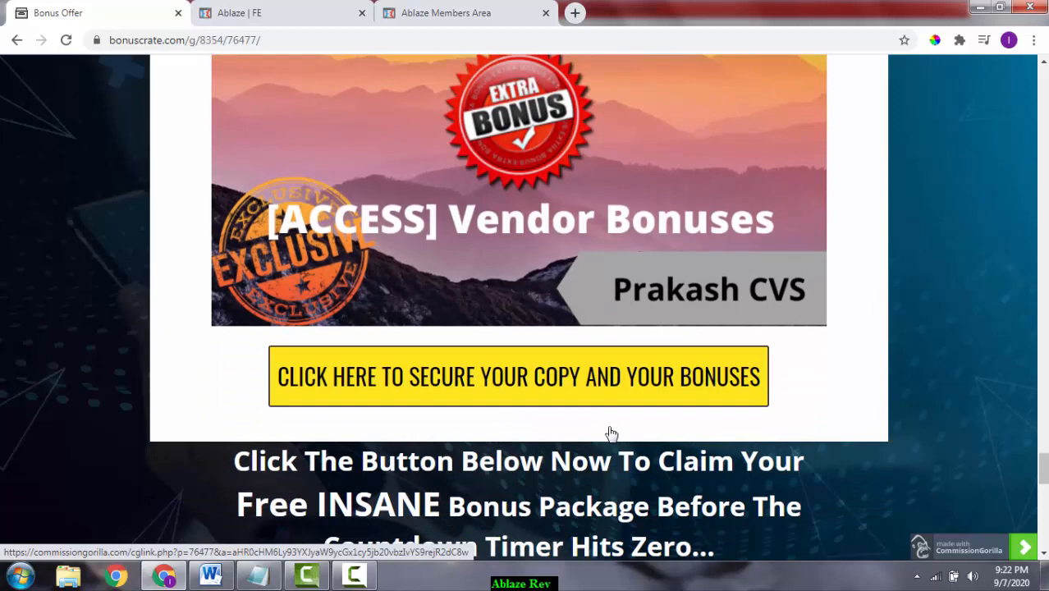
{"action": "scroll", "scroll_direction": "down", "scroll_amount": 3}
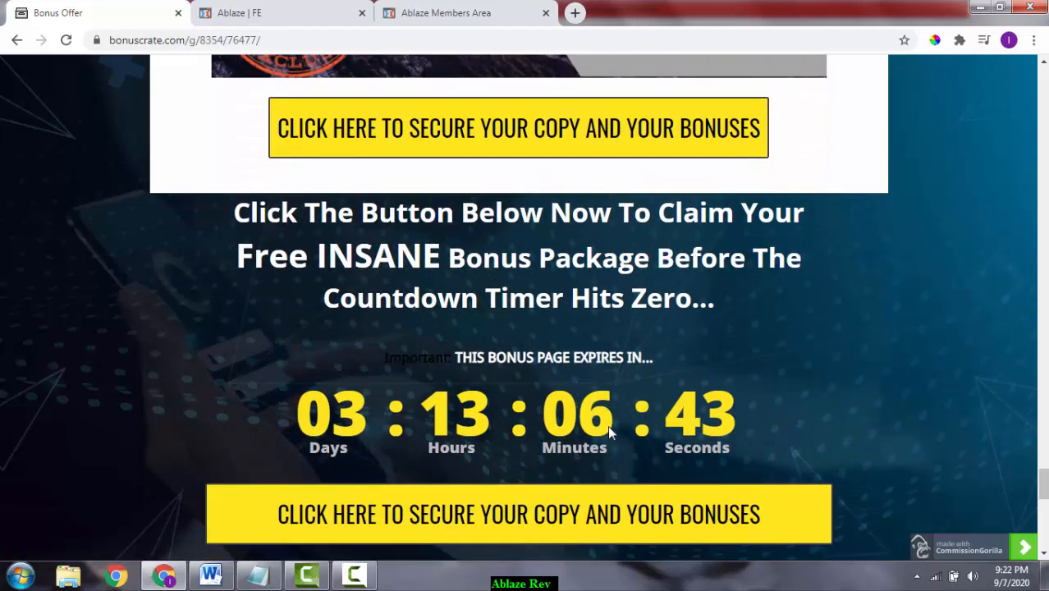
Scroll back up through Bonus #4 to Bonus #3, the 'How I rank My Youtube Videos' tutorial
{"action": "scroll", "scroll_direction": "up", "scroll_amount": 3}
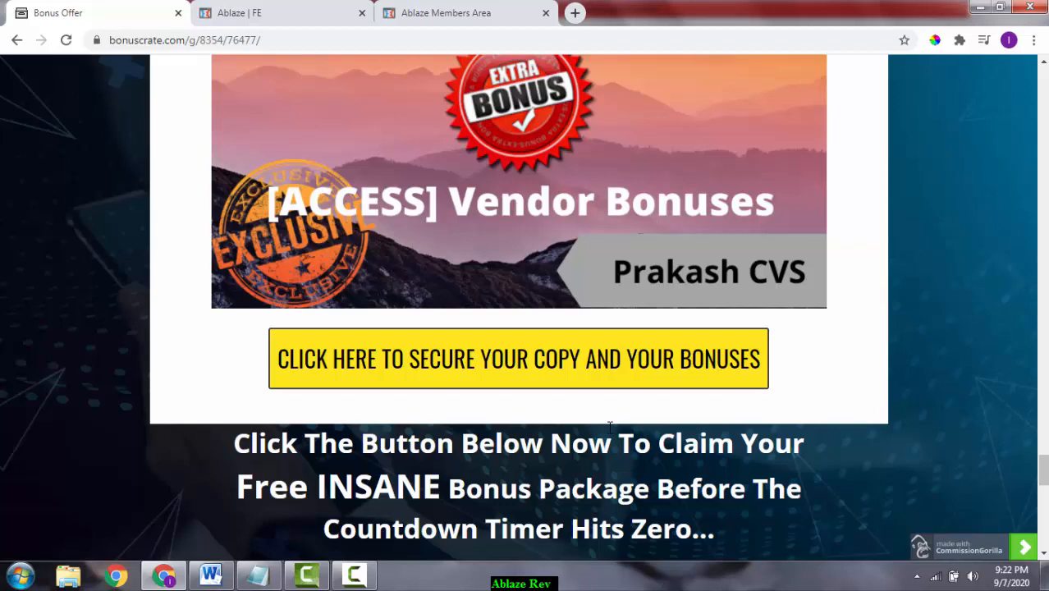
{"action": "scroll", "scroll_direction": "down", "scroll_amount": 3}
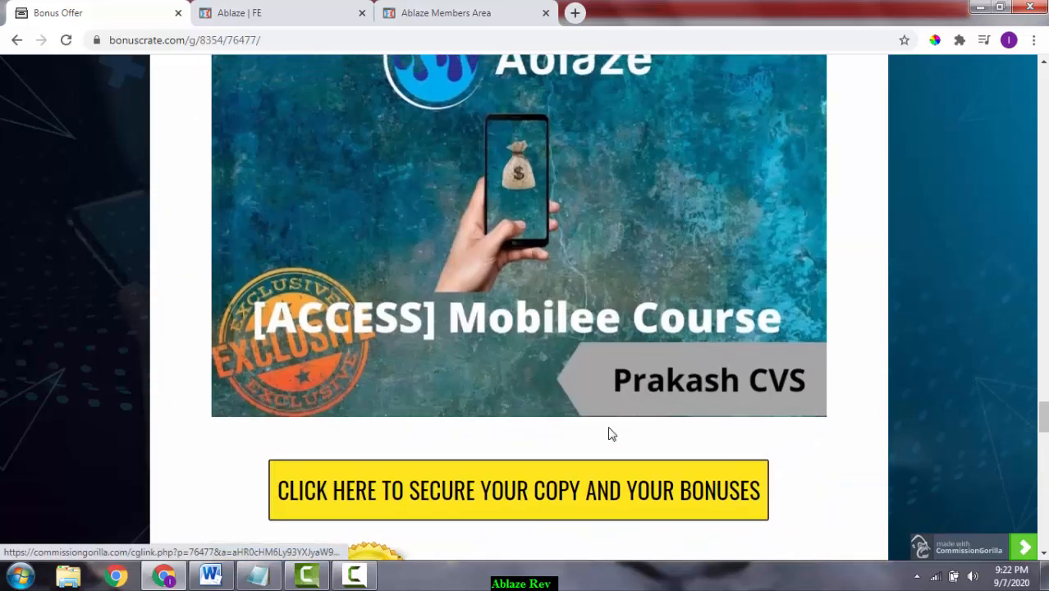
{"action": "scroll", "scroll_direction": "down", "scroll_amount": 3}
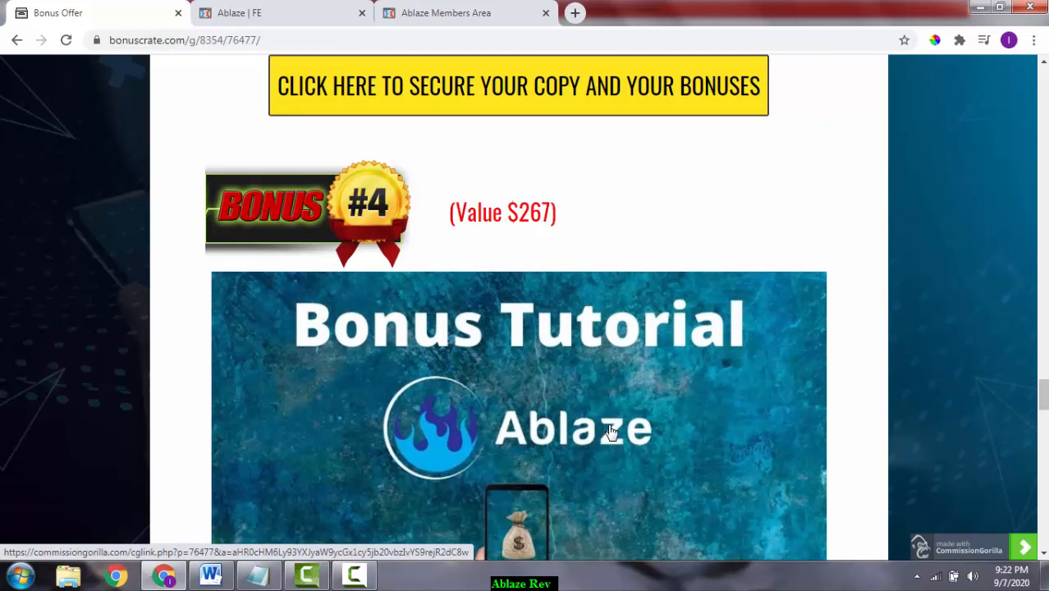
{"action": "mouse_move", "coordinate": [858, 316]}
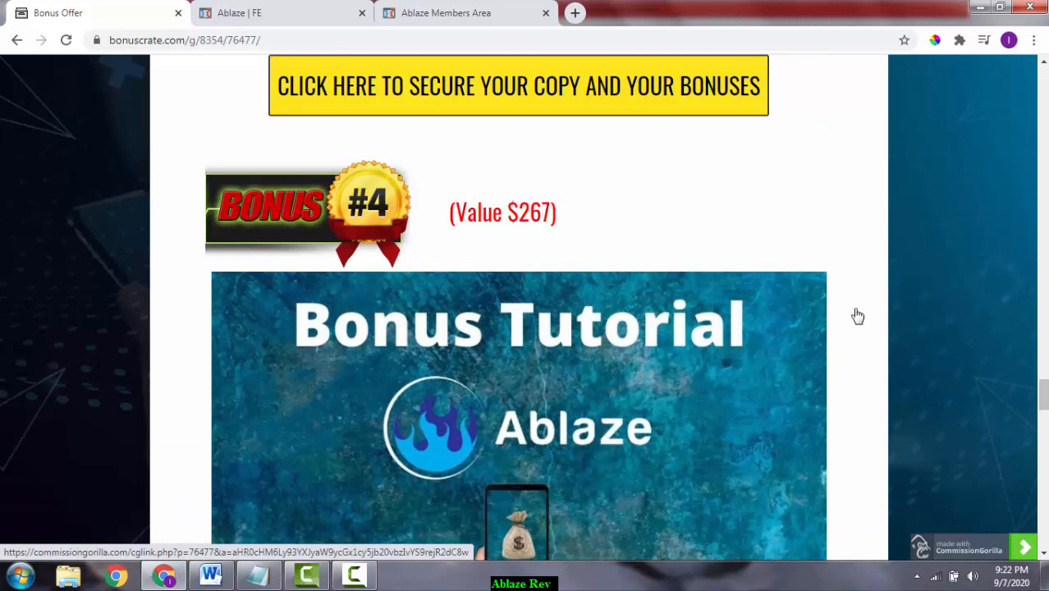
{"action": "mouse_move", "coordinate": [868, 333]}
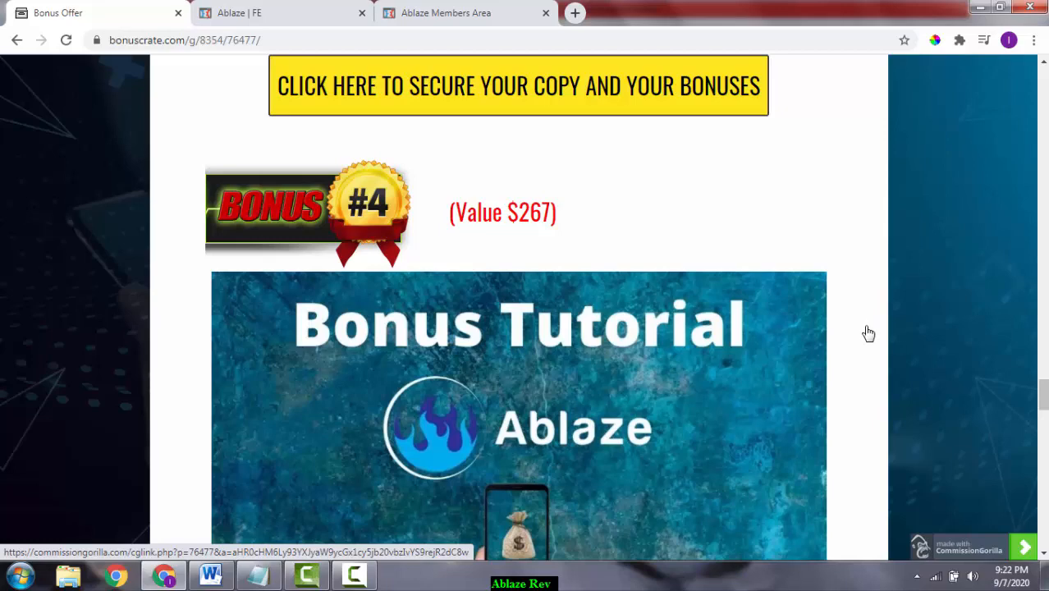
{"action": "mouse_move", "coordinate": [804, 382]}
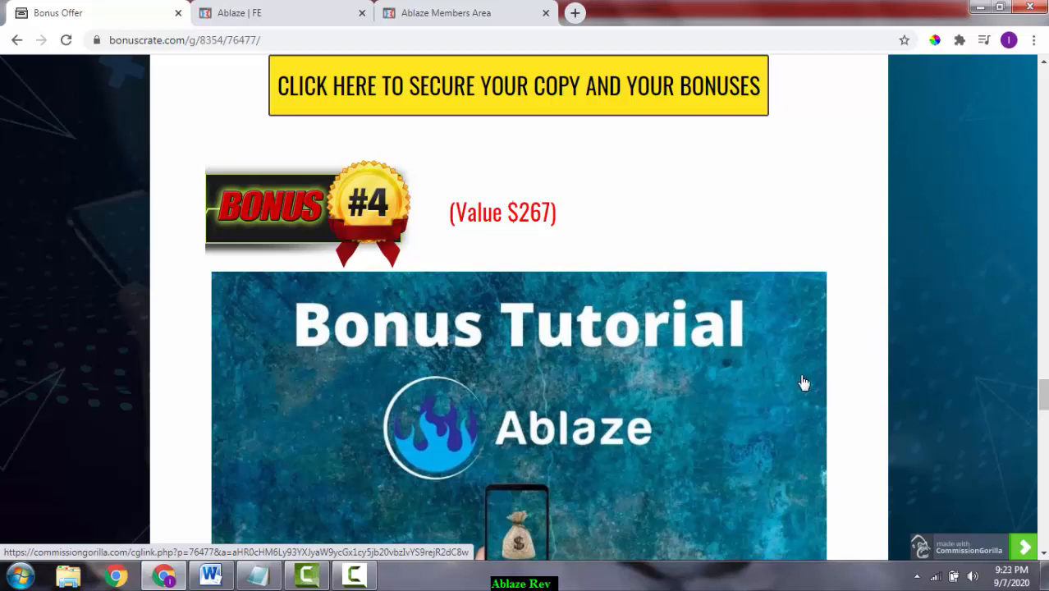
{"action": "scroll", "scroll_direction": "up", "scroll_amount": 3}
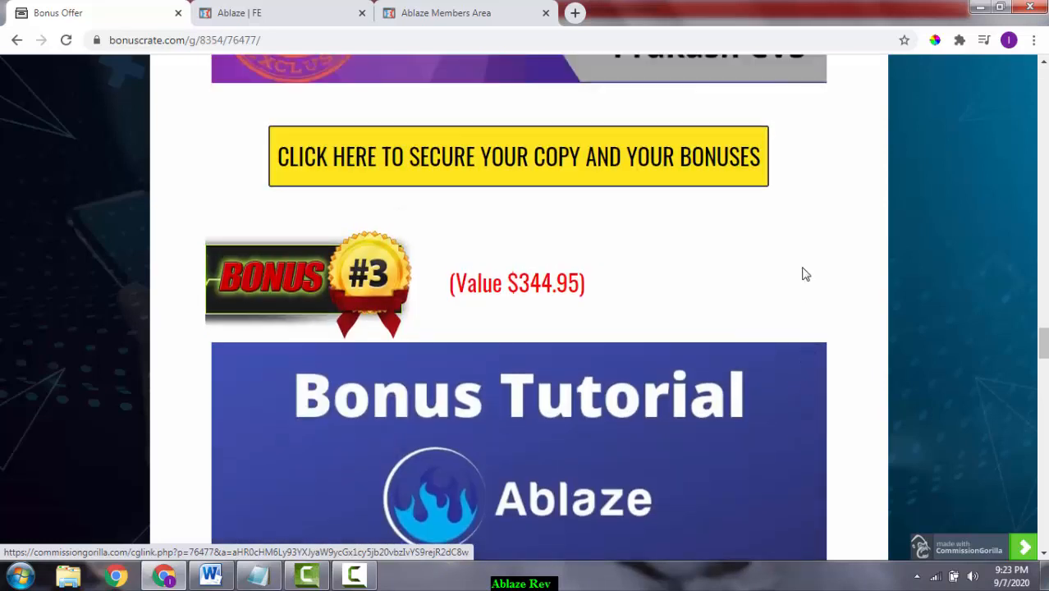
{"action": "mouse_move", "coordinate": [733, 138]}
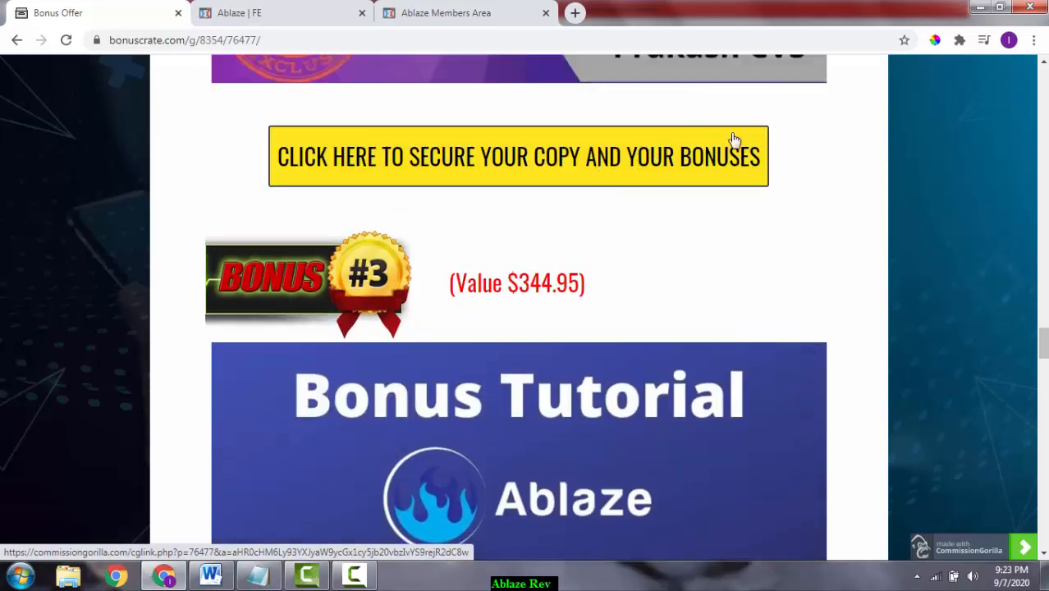
{"action": "mouse_move", "coordinate": [1021, 239]}
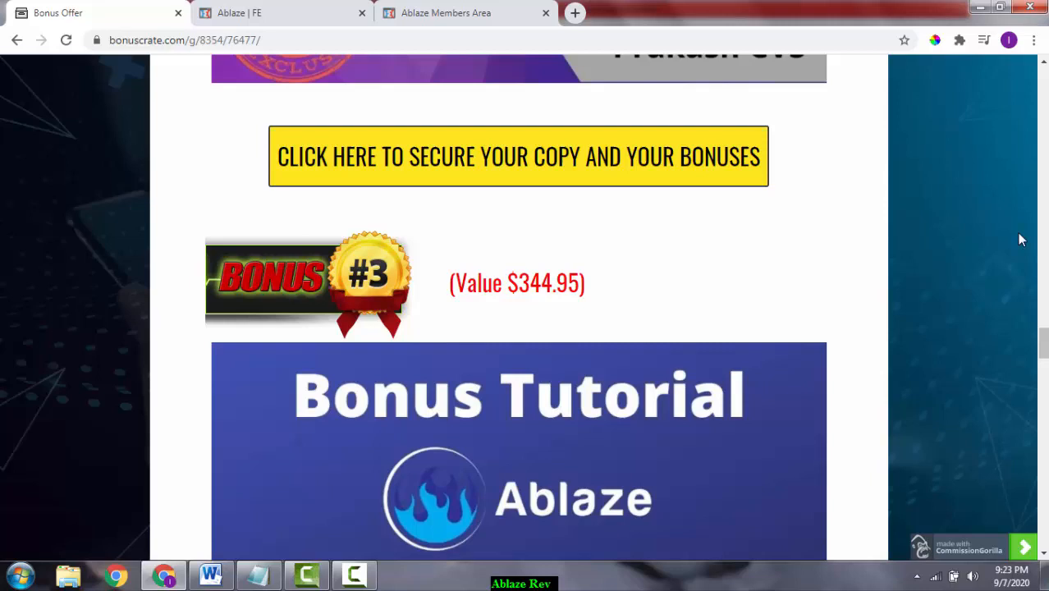
{"action": "mouse_move", "coordinate": [119, 155]}
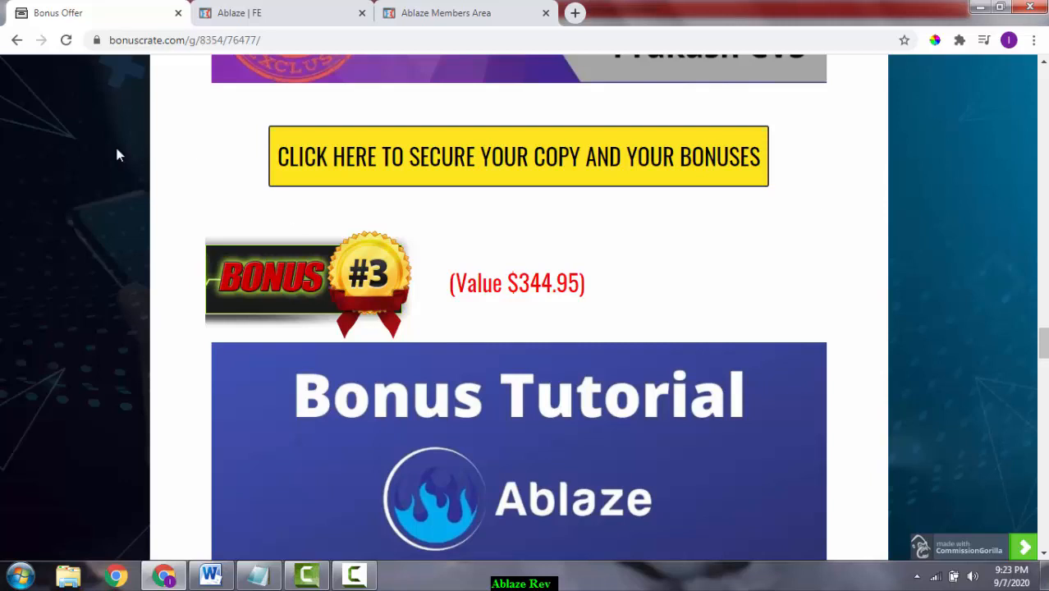
{"action": "mouse_move", "coordinate": [840, 316]}
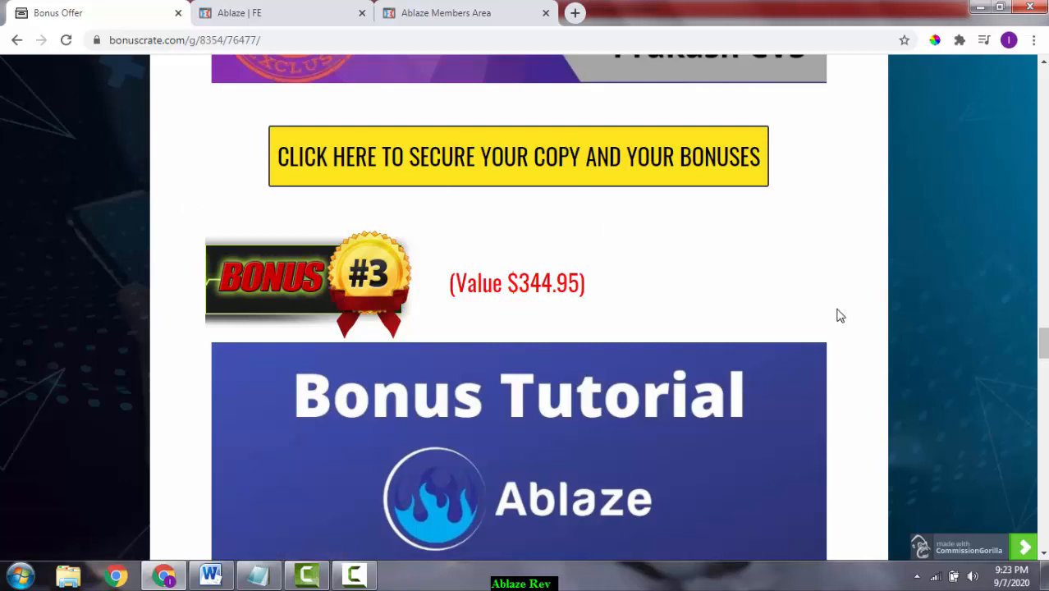
{"action": "mouse_move", "coordinate": [747, 370]}
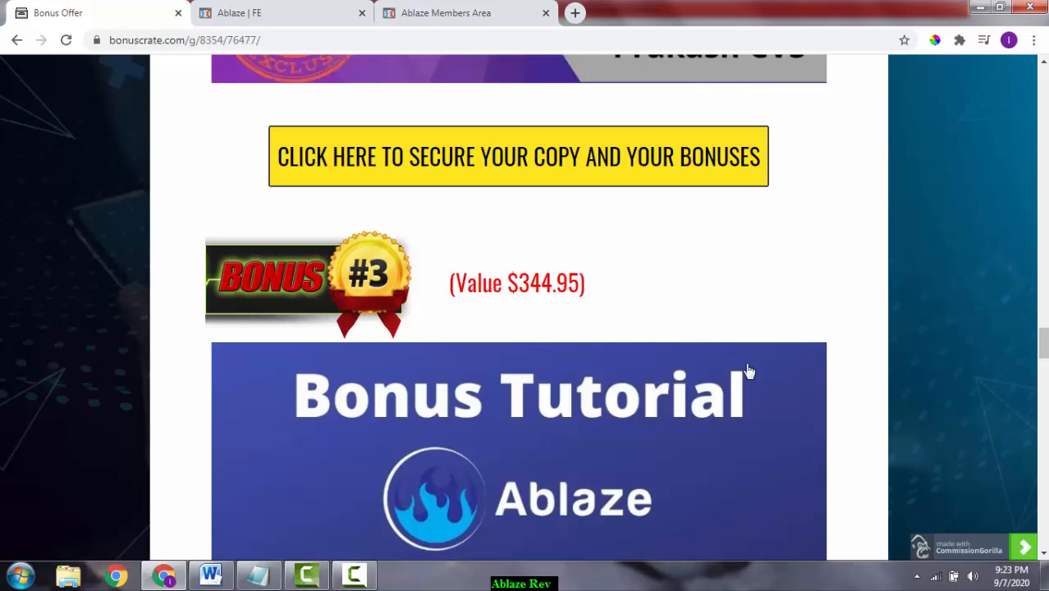
{"action": "mouse_move", "coordinate": [775, 240]}
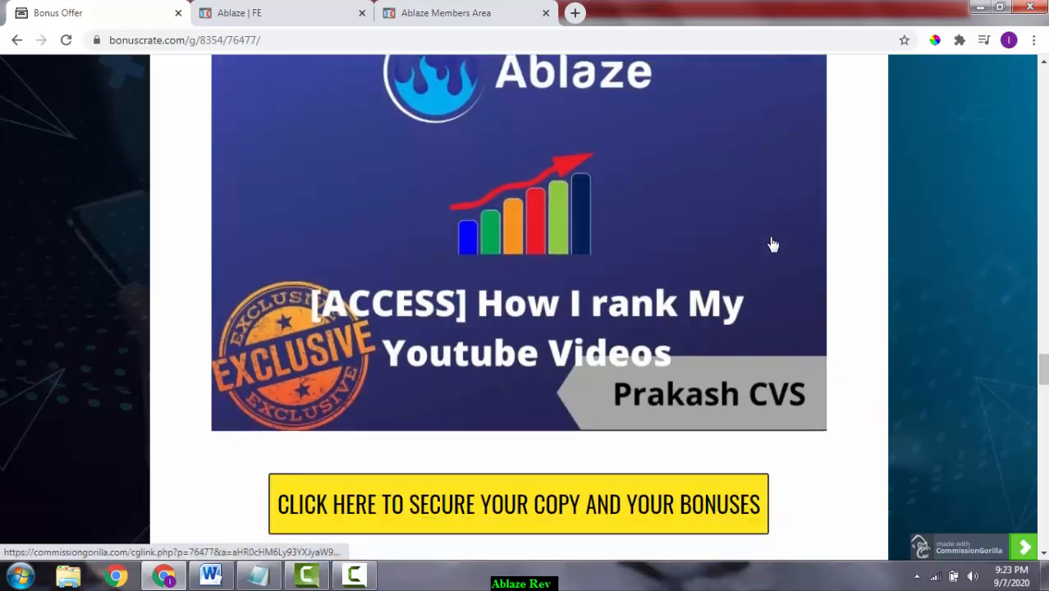
Scroll down to the Warrior Plus and JVZoo delivery screenshots and the closing thank-you note
{"action": "scroll", "scroll_direction": "down", "scroll_amount": 3}
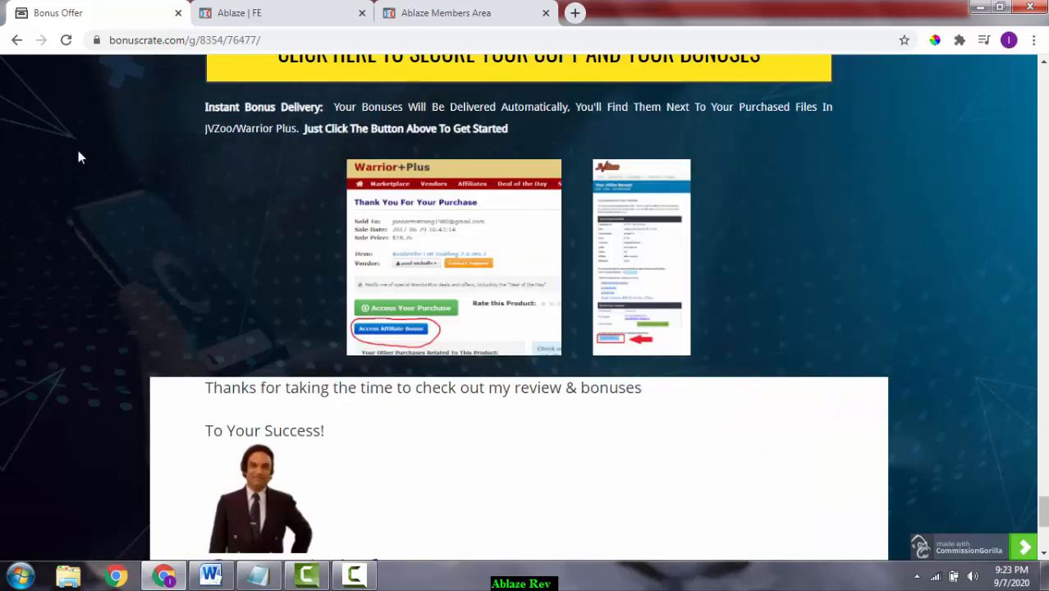
{"action": "mouse_move", "coordinate": [525, 230]}
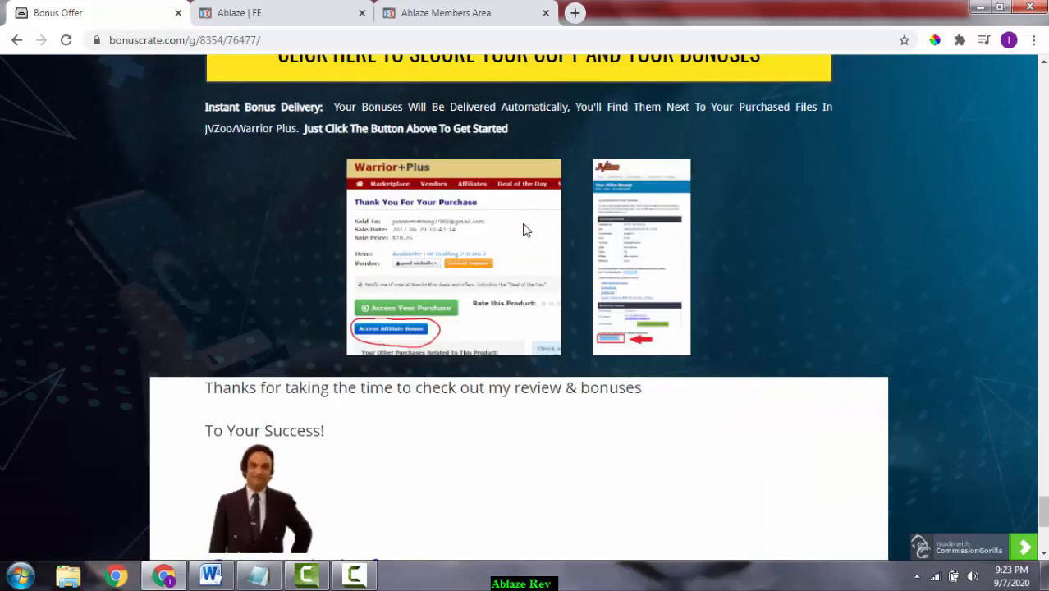
{"action": "mouse_move", "coordinate": [279, 320]}
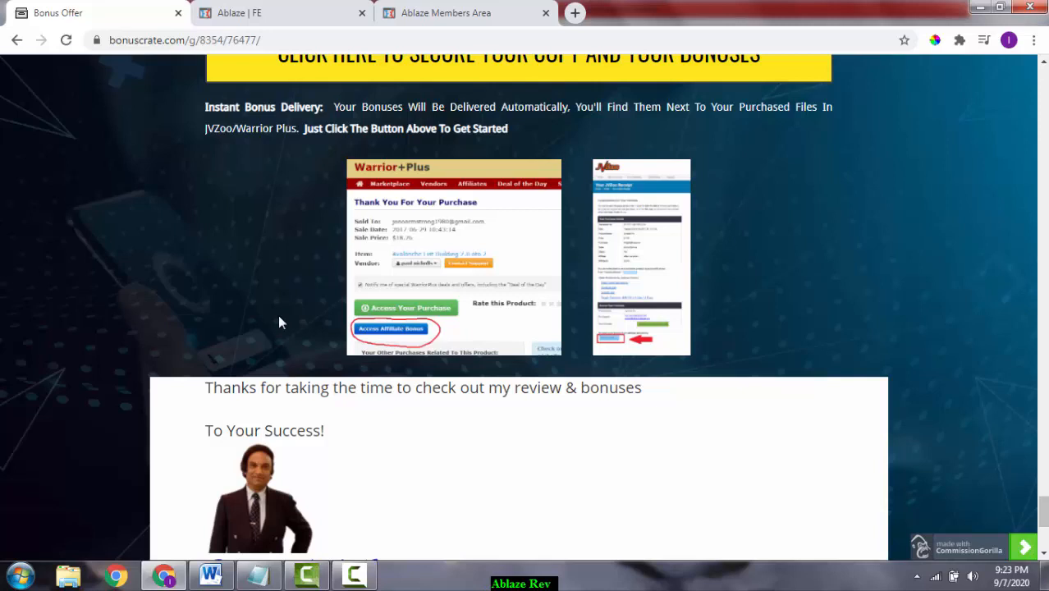
{"action": "mouse_move", "coordinate": [368, 339]}
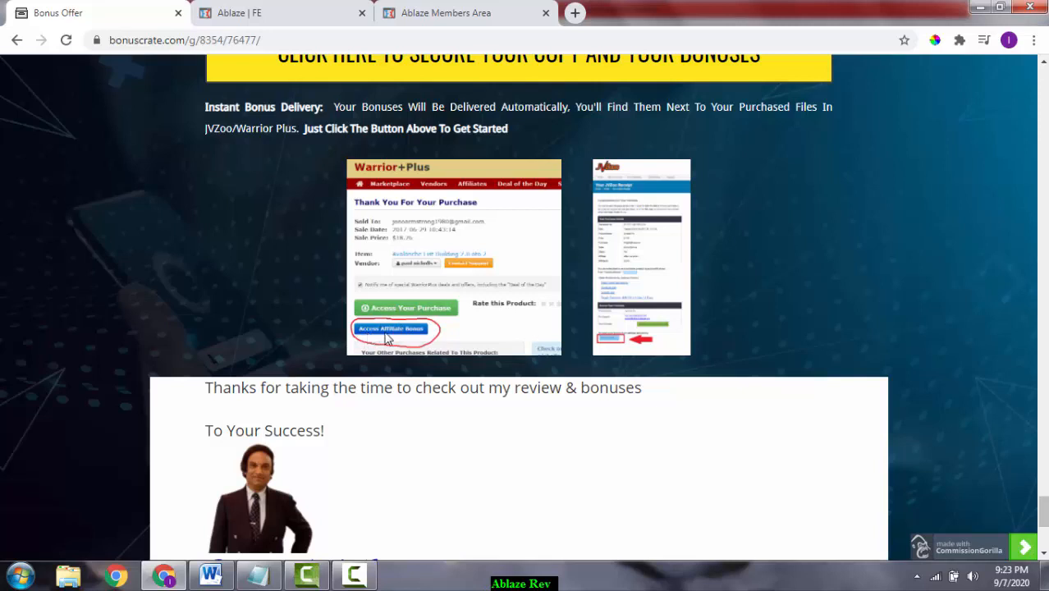
{"action": "mouse_move", "coordinate": [377, 311]}
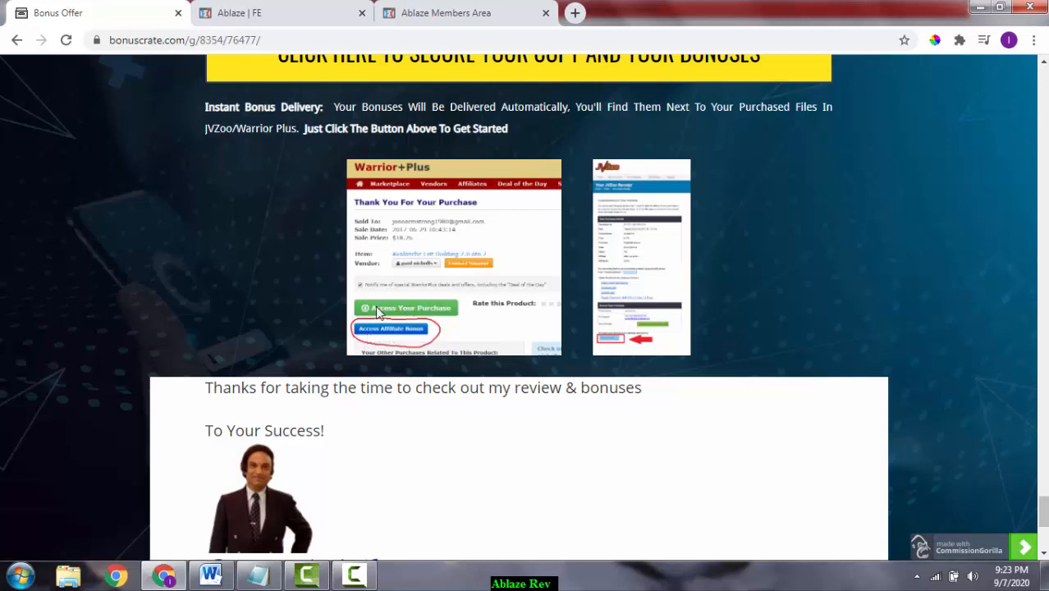
{"action": "mouse_move", "coordinate": [425, 306]}
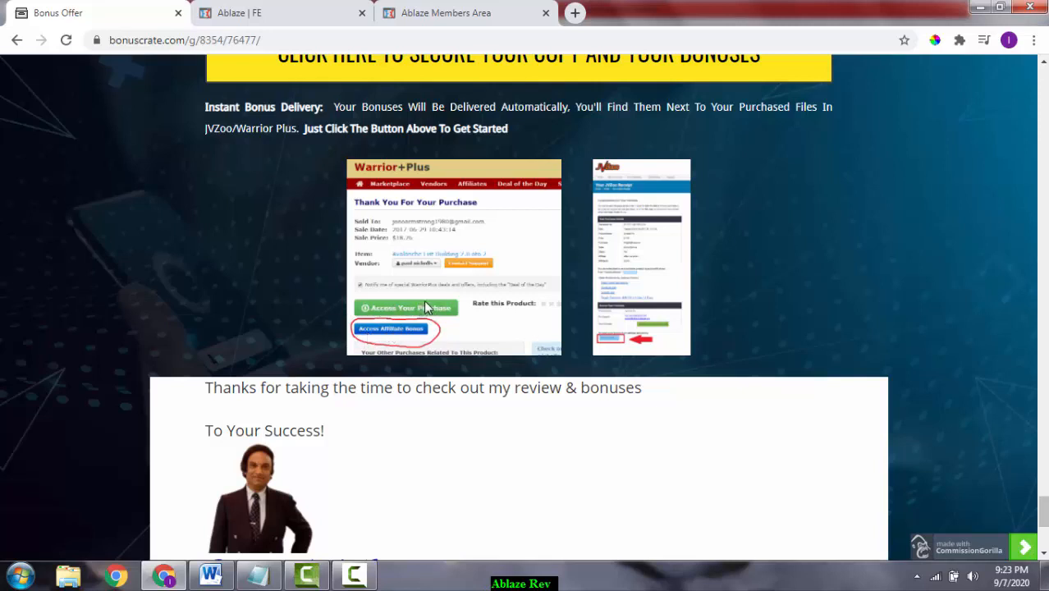
{"action": "mouse_move", "coordinate": [357, 318]}
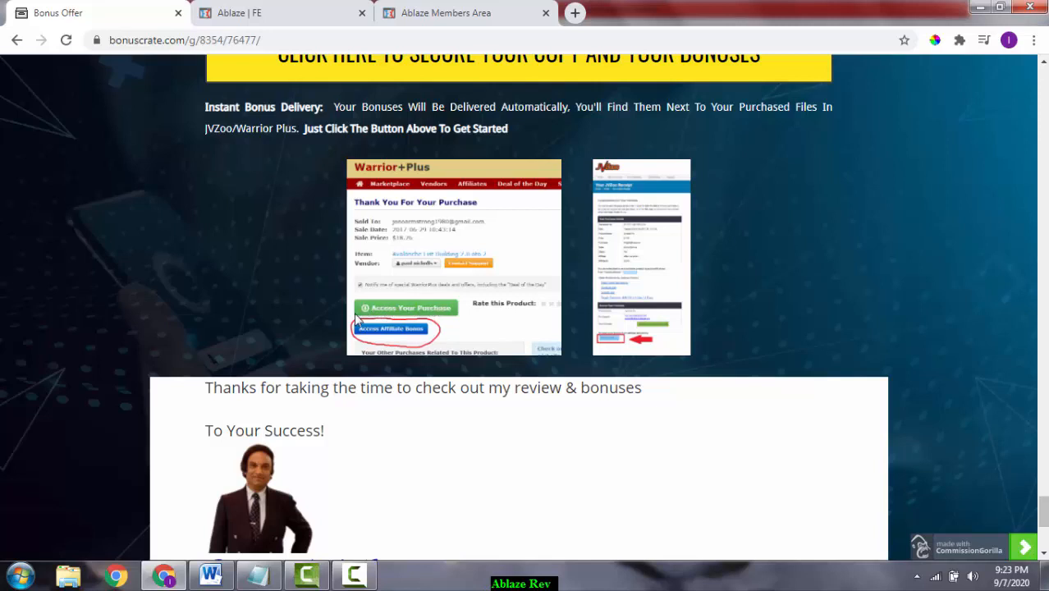
{"action": "mouse_move", "coordinate": [494, 230]}
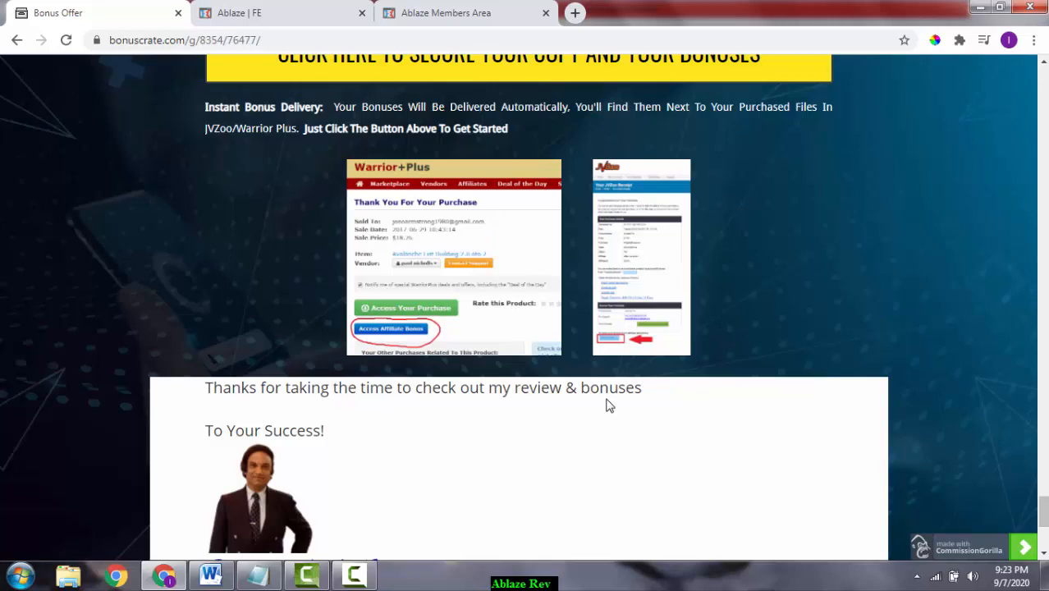
Scroll past the benefits list and yellow call-to-action button to Bonus #1, valued at $427.95
{"action": "scroll", "scroll_direction": "down", "scroll_amount": 3}
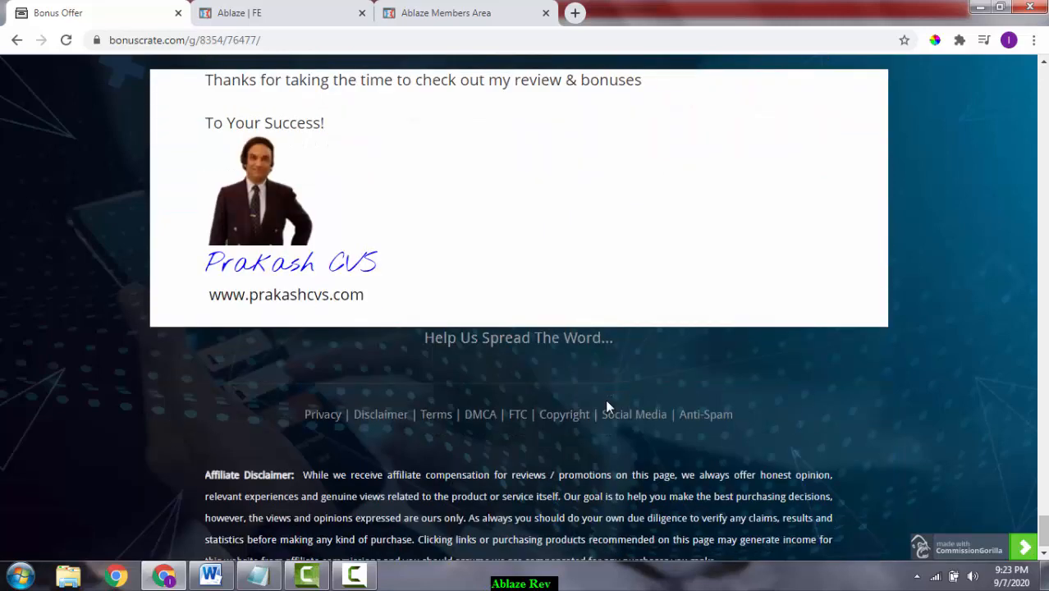
{"action": "scroll", "scroll_direction": "up", "scroll_amount": 3}
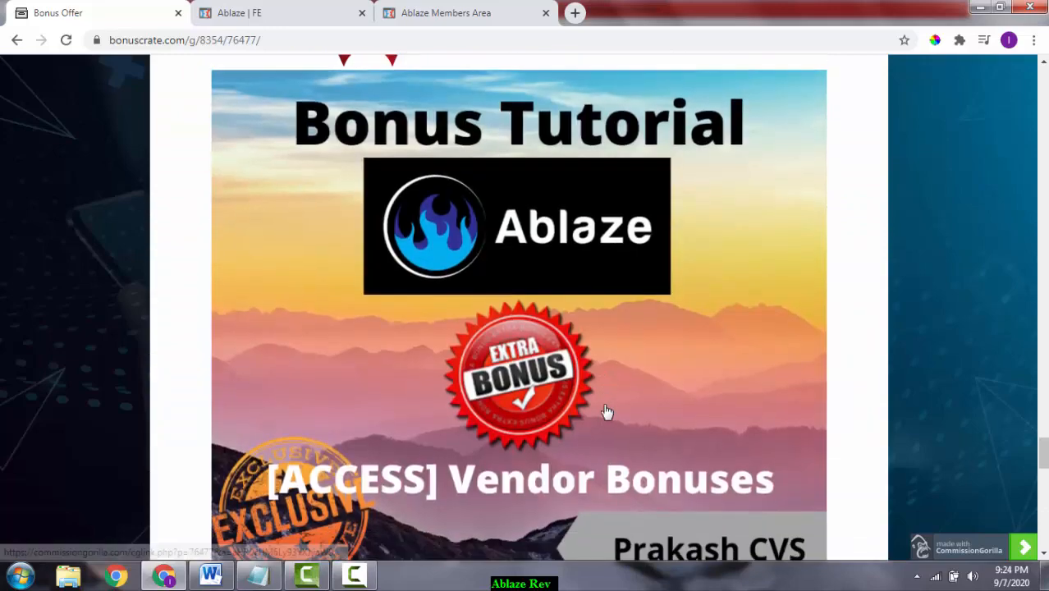
{"action": "scroll", "scroll_direction": "down", "scroll_amount": 3}
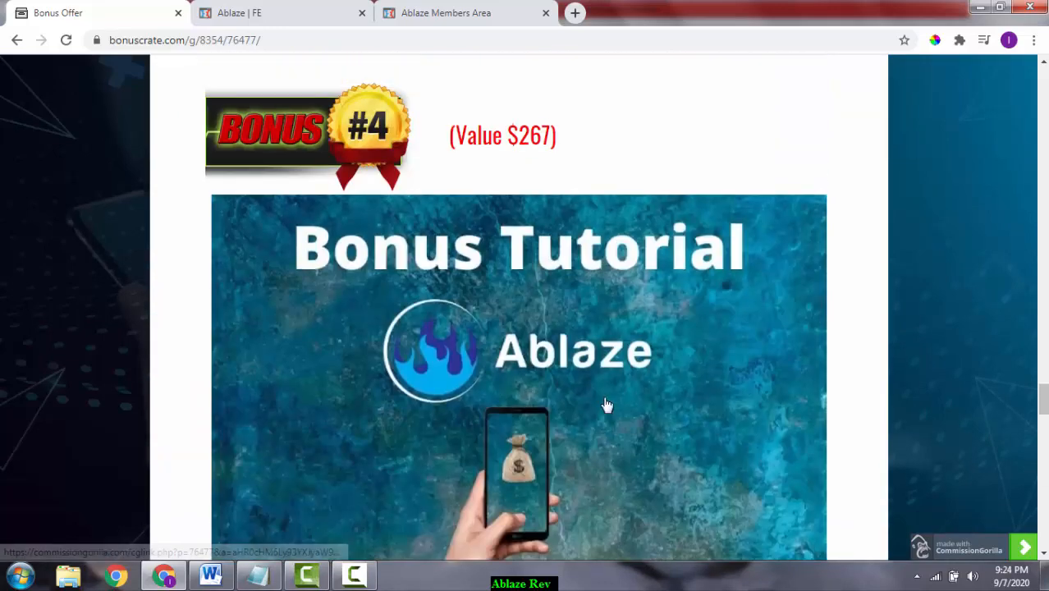
{"action": "scroll", "scroll_direction": "down", "scroll_amount": 3}
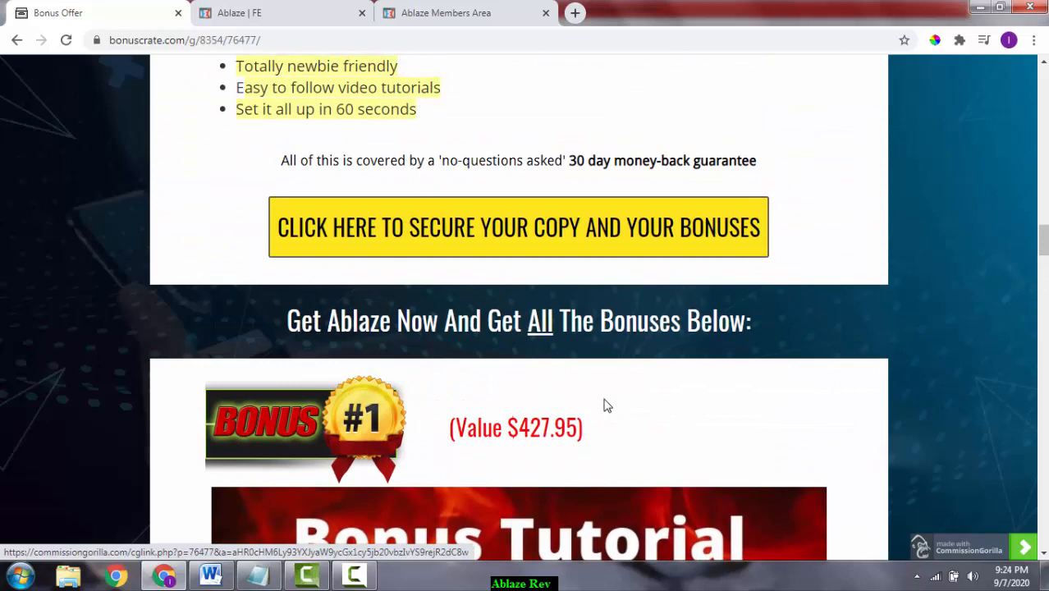
Scroll to the Prices & Up-Sells grid and the Front End and Upsell descriptions
{"action": "scroll", "scroll_direction": "down", "scroll_amount": 3}
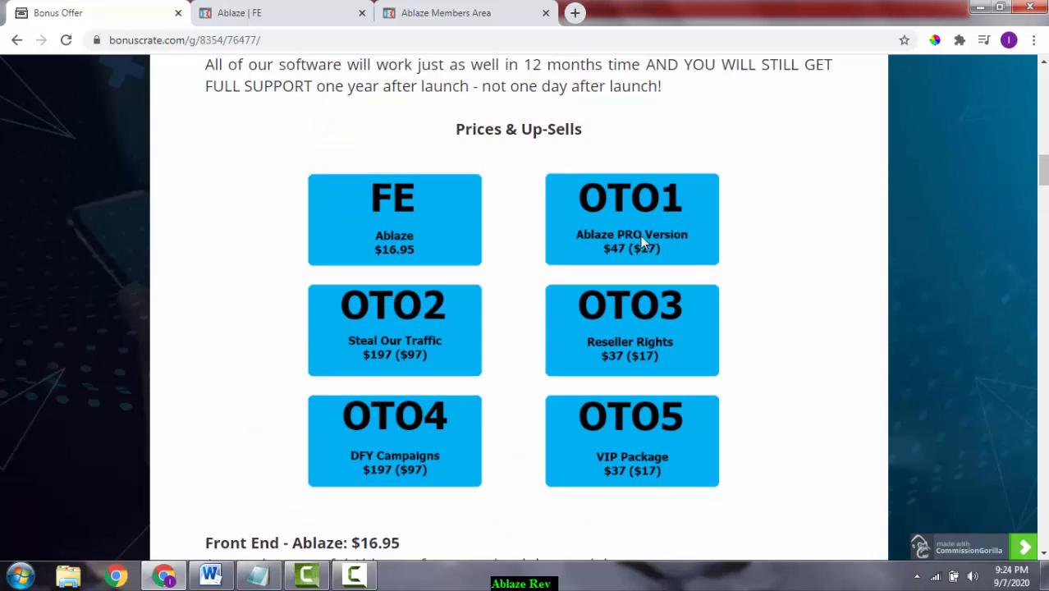
{"action": "scroll", "scroll_direction": "down", "scroll_amount": 3}
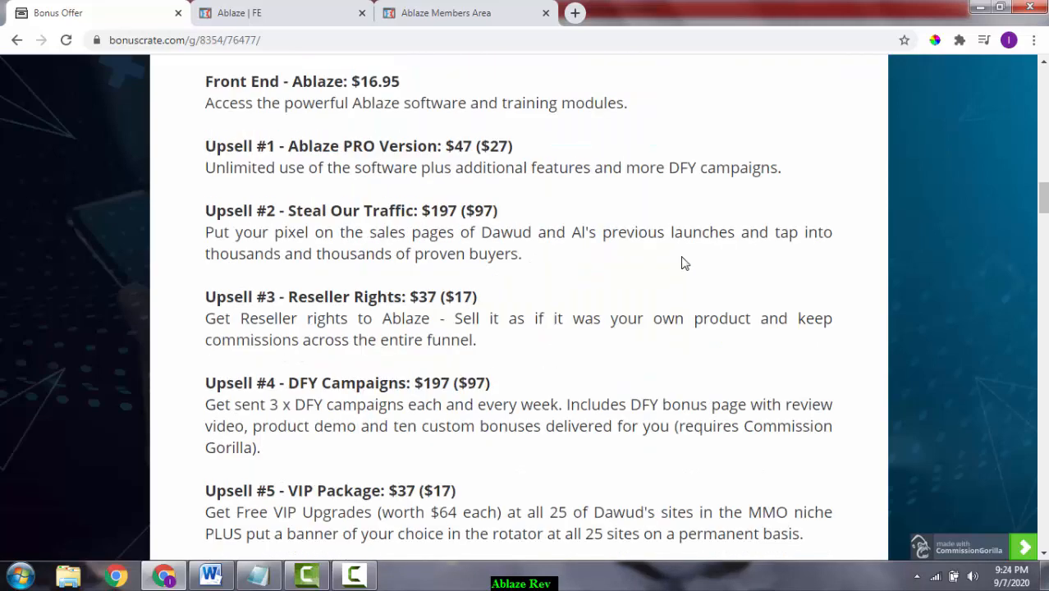
{"action": "scroll", "scroll_direction": "up", "scroll_amount": 3}
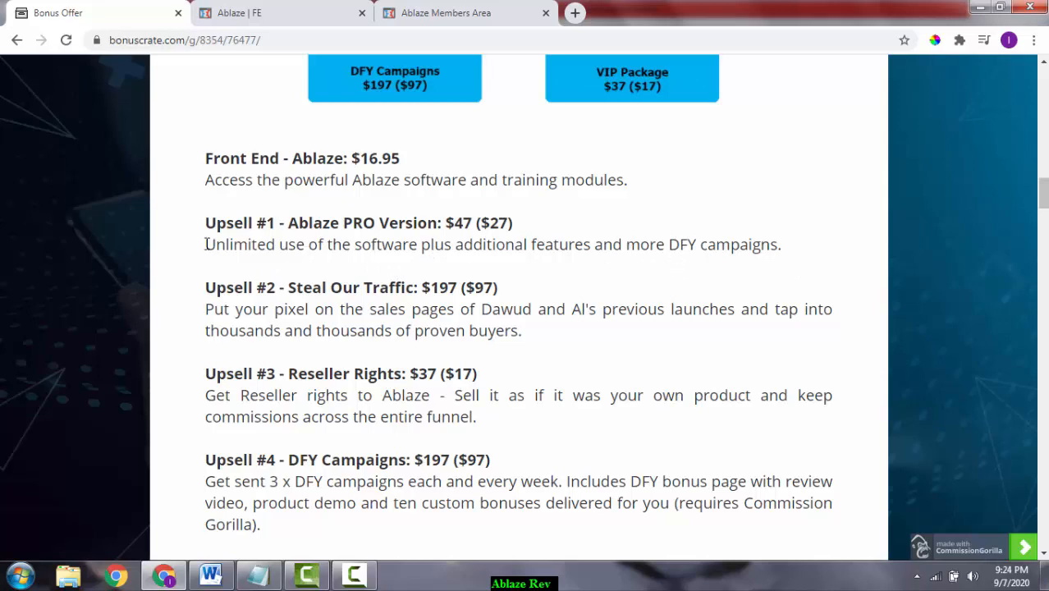
{"action": "mouse_move", "coordinate": [426, 226]}
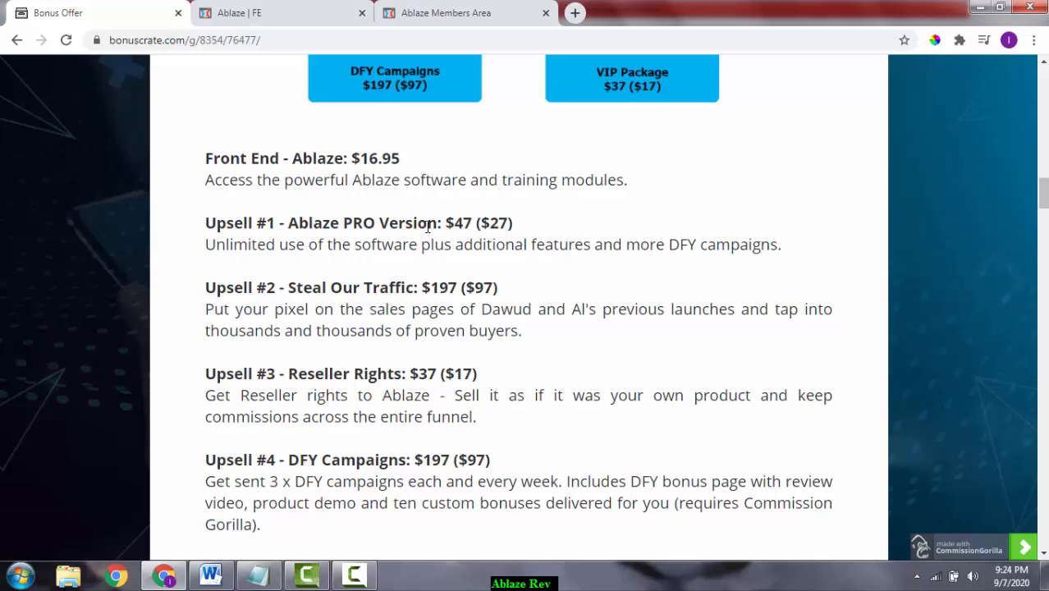
{"action": "mouse_move", "coordinate": [454, 231]}
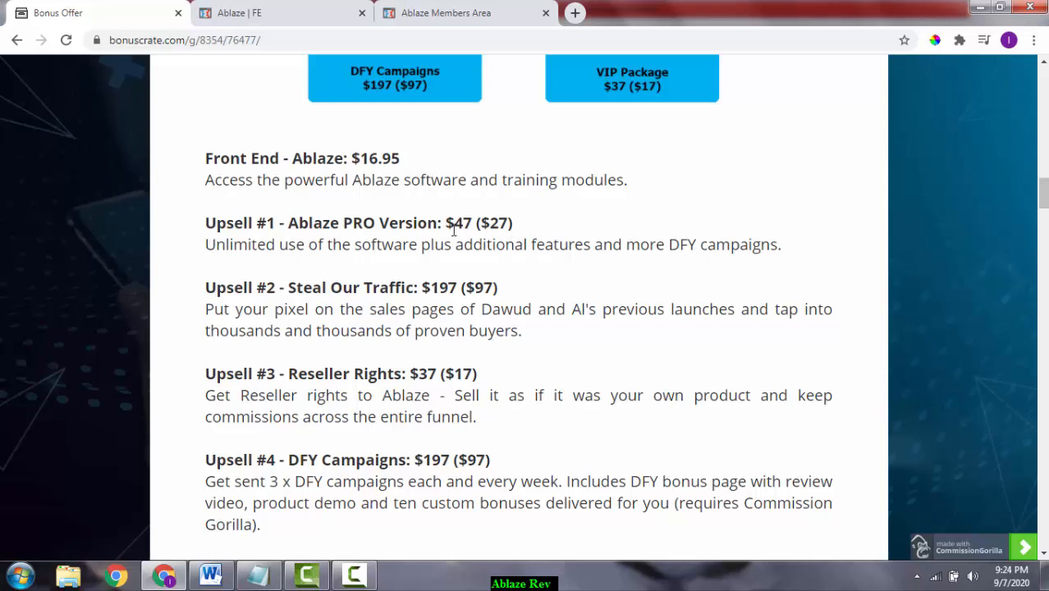
{"action": "mouse_move", "coordinate": [476, 222]}
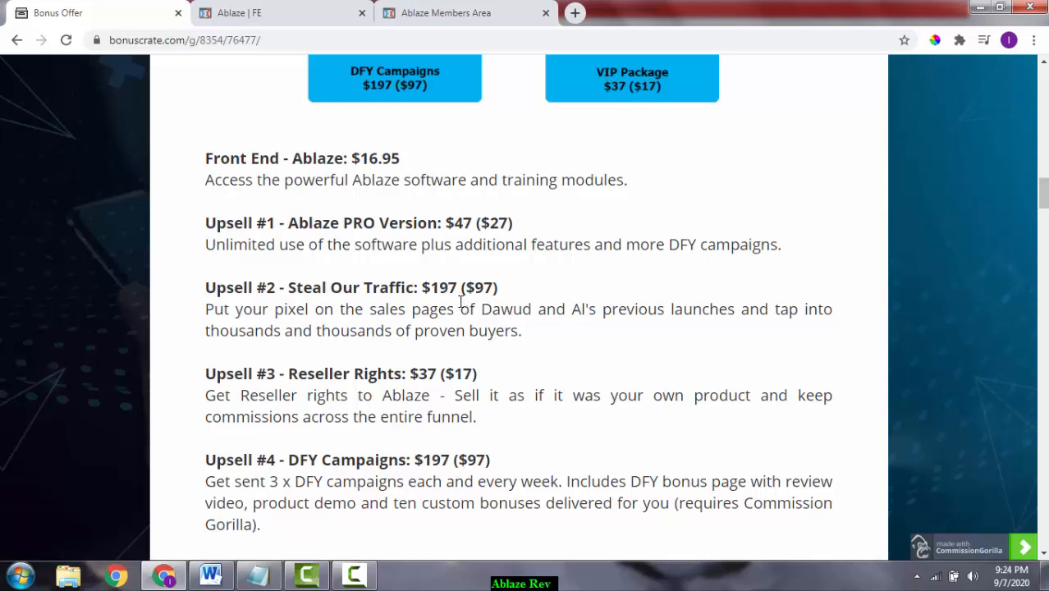
{"action": "mouse_move", "coordinate": [485, 237]}
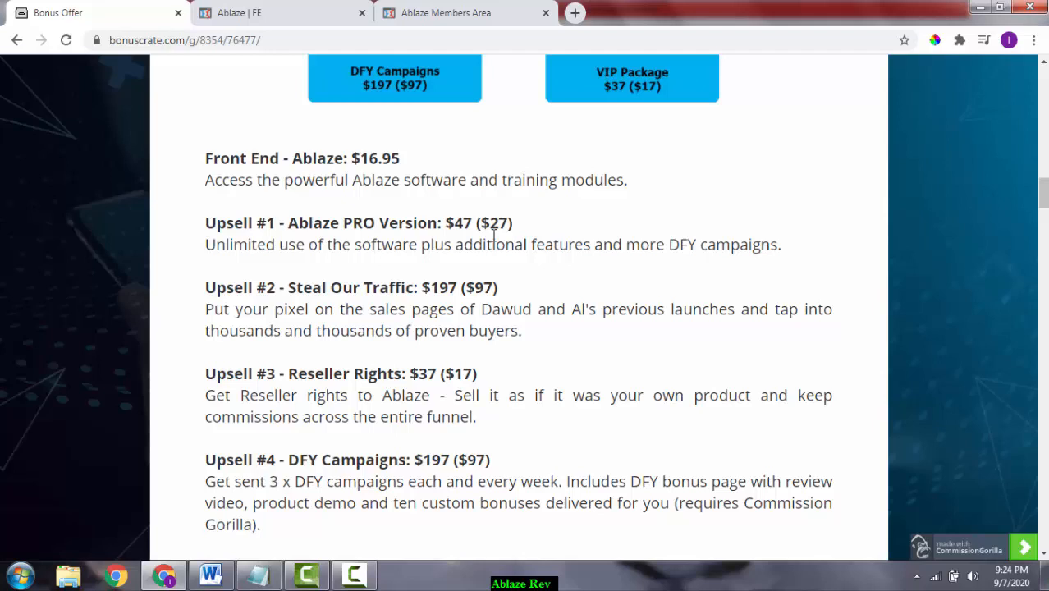
{"action": "mouse_move", "coordinate": [511, 230]}
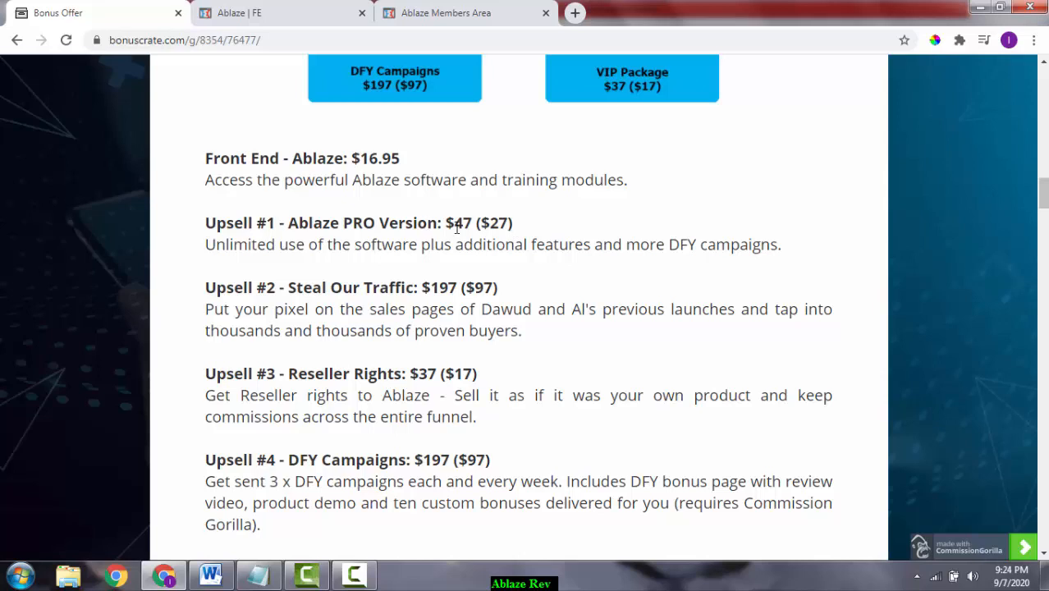
{"action": "mouse_move", "coordinate": [437, 261]}
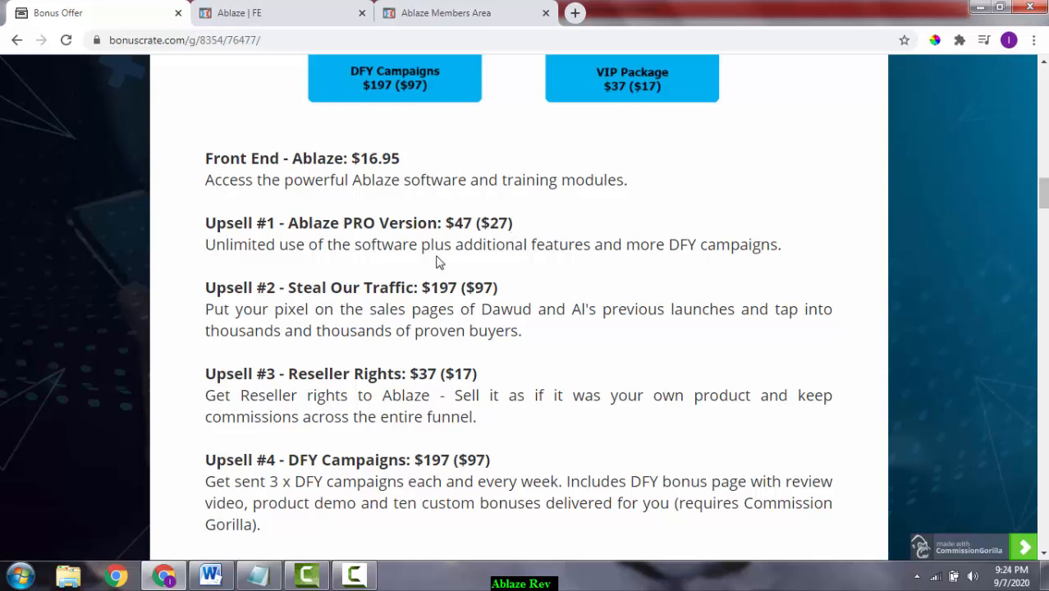
Scroll slightly down to reveal Upsell #5, the $37 VIP Package description
{"action": "scroll", "scroll_direction": "down", "scroll_amount": 3}
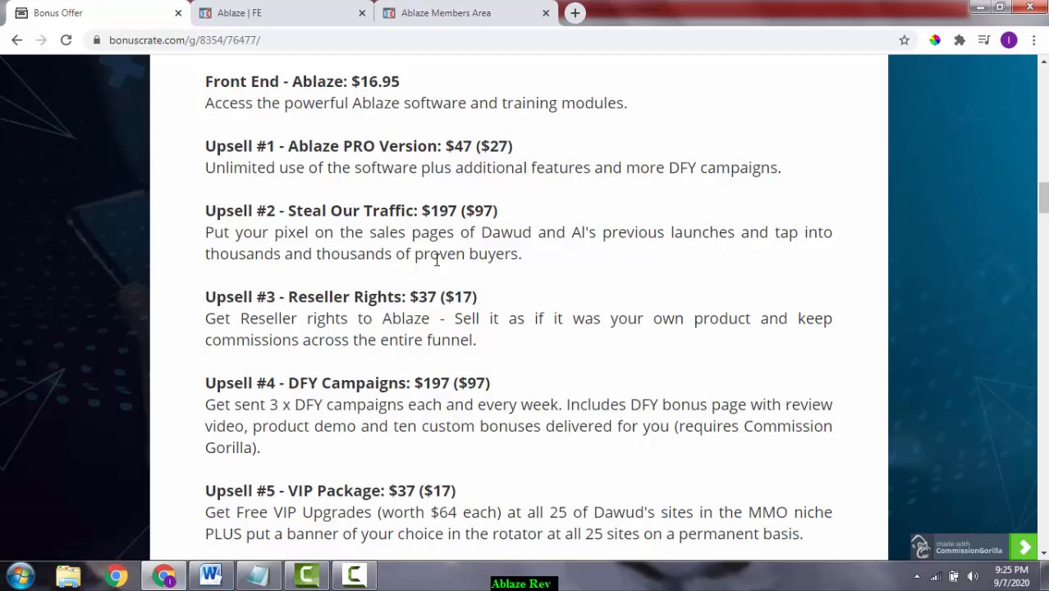
{"action": "mouse_move", "coordinate": [434, 198]}
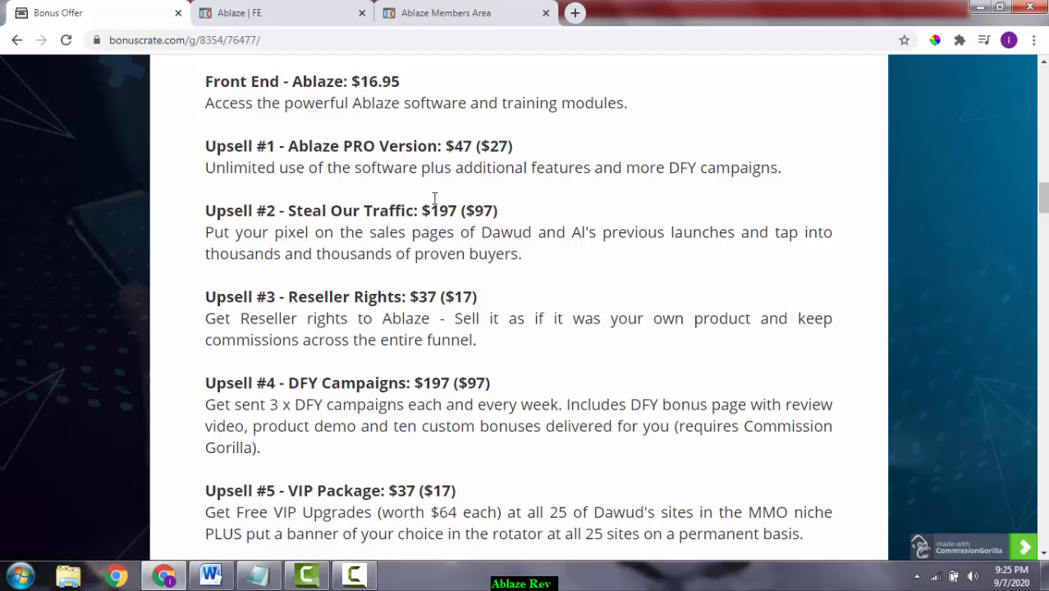
{"action": "mouse_move", "coordinate": [460, 207]}
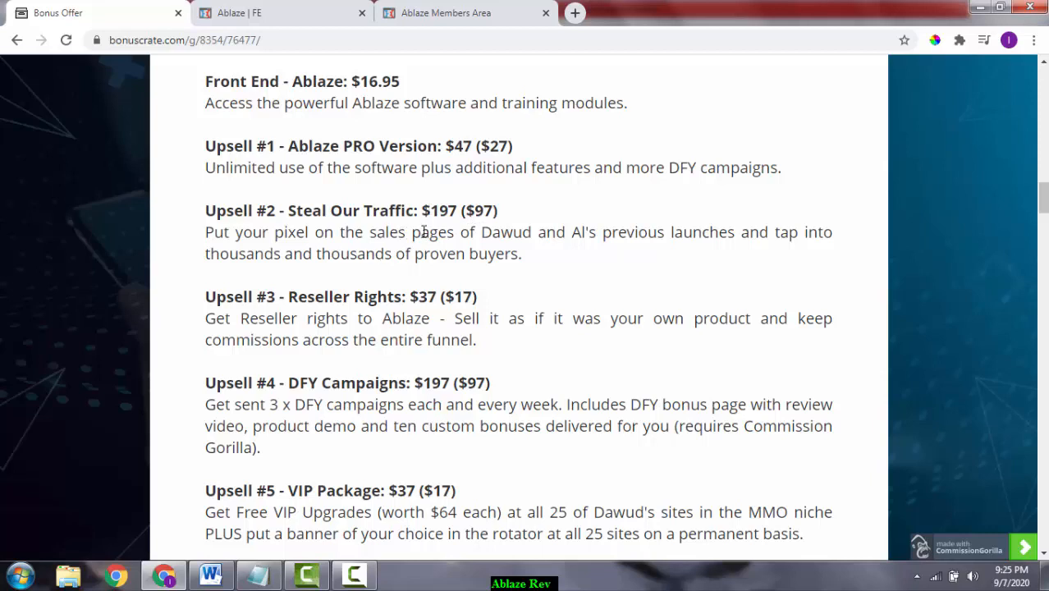
Scroll past Upsell #5 to the 'Key Benefits You May Be Interested In Getting' list
{"action": "scroll", "scroll_direction": "down", "scroll_amount": 3}
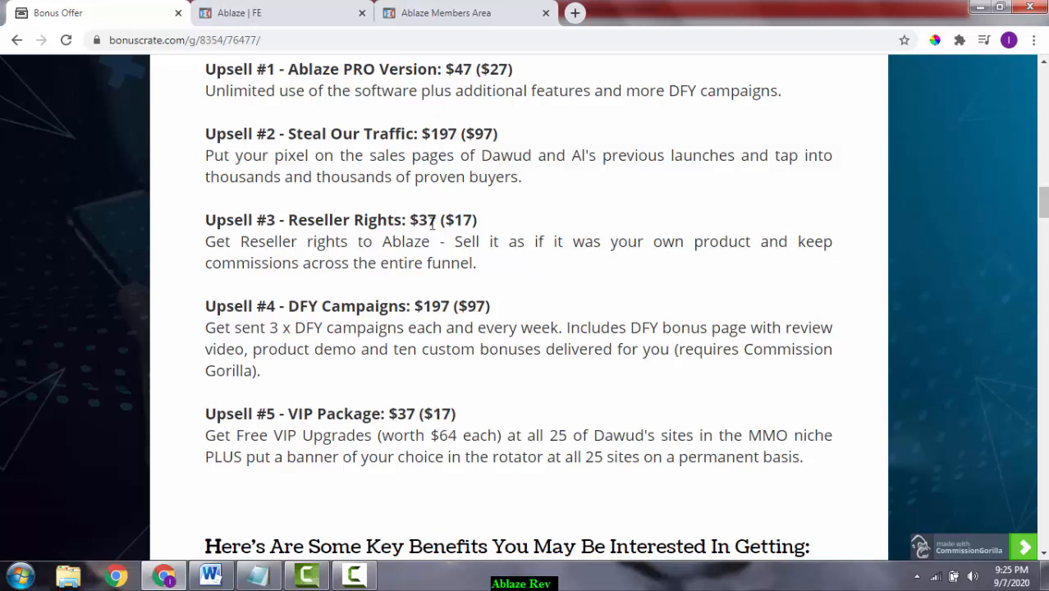
{"action": "mouse_move", "coordinate": [450, 224]}
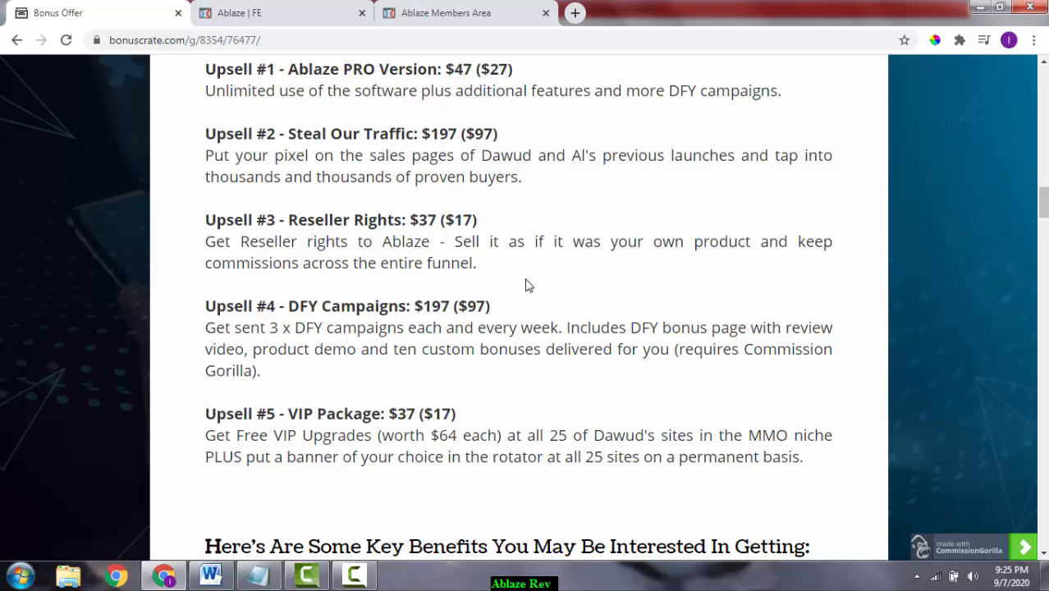
{"action": "mouse_move", "coordinate": [527, 288]}
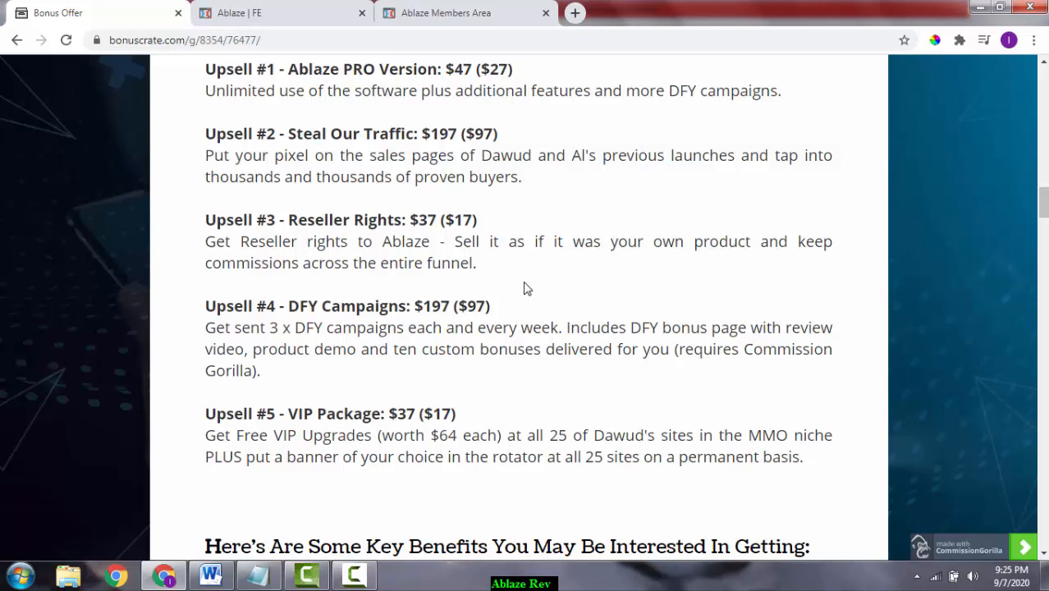
{"action": "scroll", "scroll_direction": "down", "scroll_amount": 3}
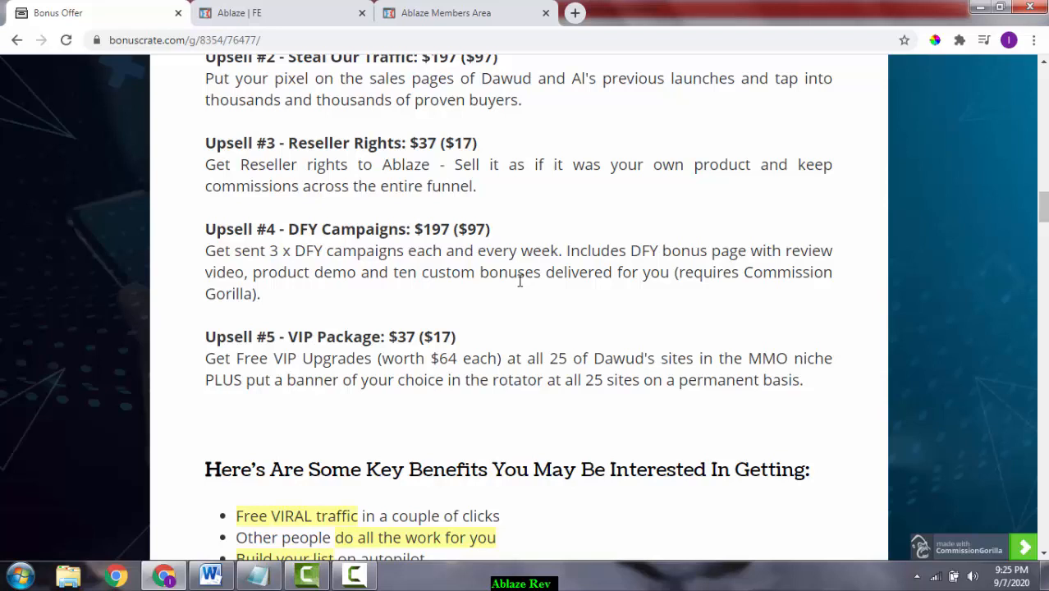
{"action": "mouse_move", "coordinate": [504, 296]}
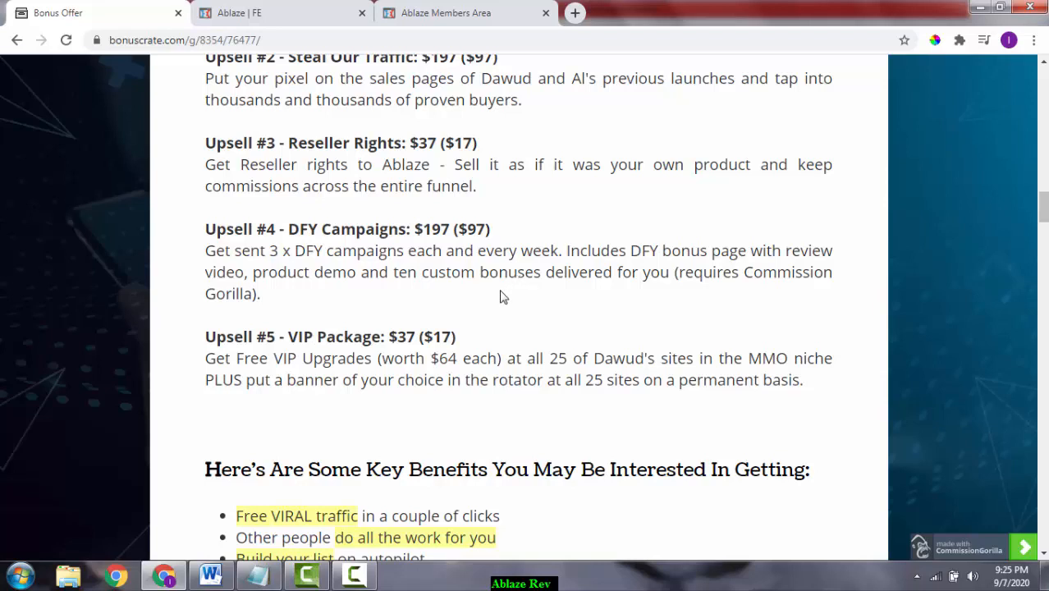
{"action": "mouse_move", "coordinate": [455, 276]}
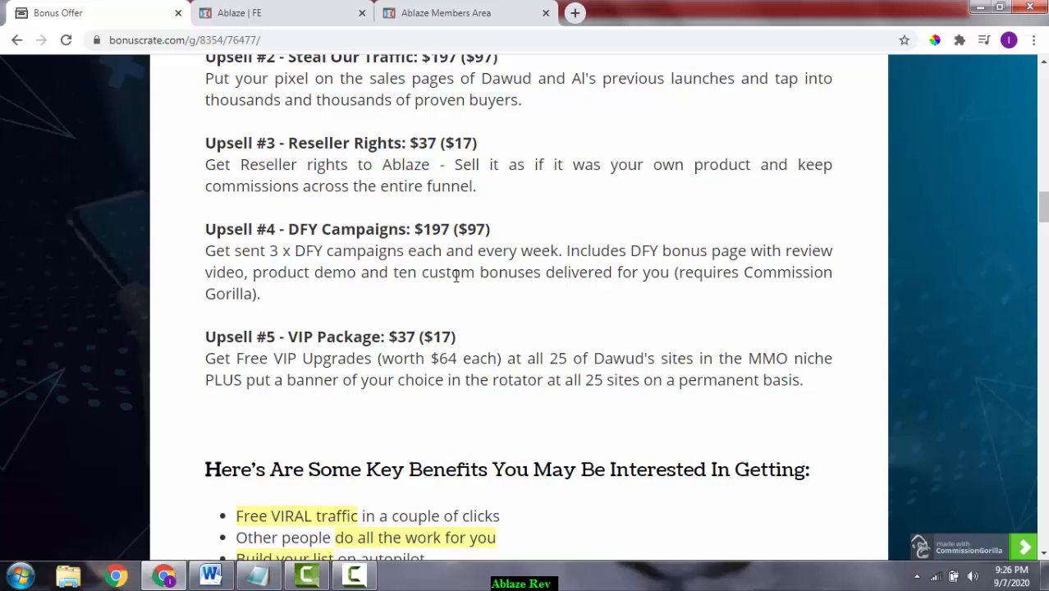
{"action": "scroll", "scroll_direction": "down", "scroll_amount": 3}
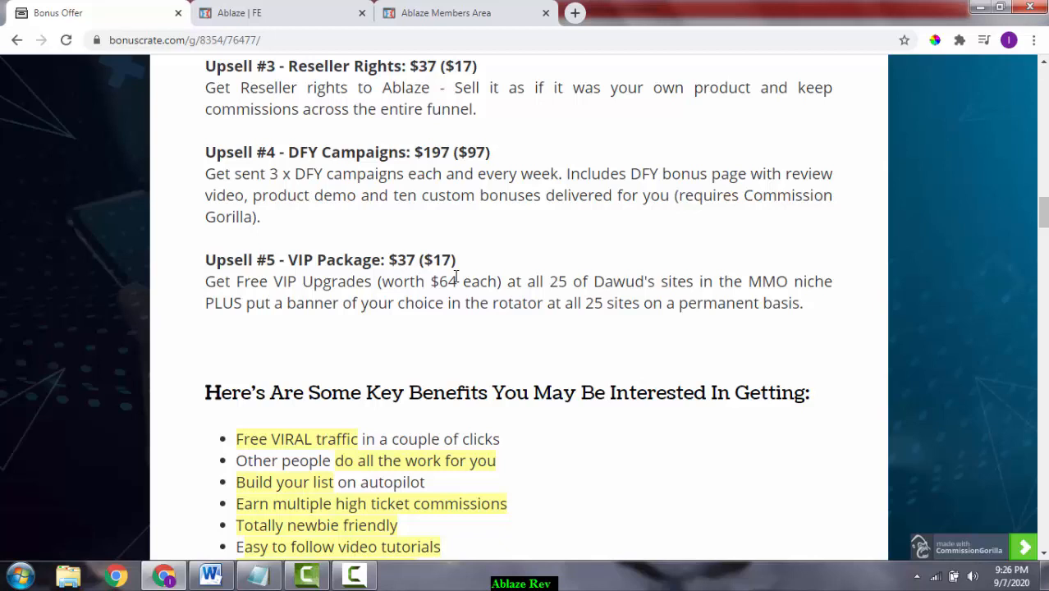
Scroll the bonus page down to the Key Benefits list and 30-day money-back guarantee
{"action": "scroll", "scroll_direction": "down", "scroll_amount": 3}
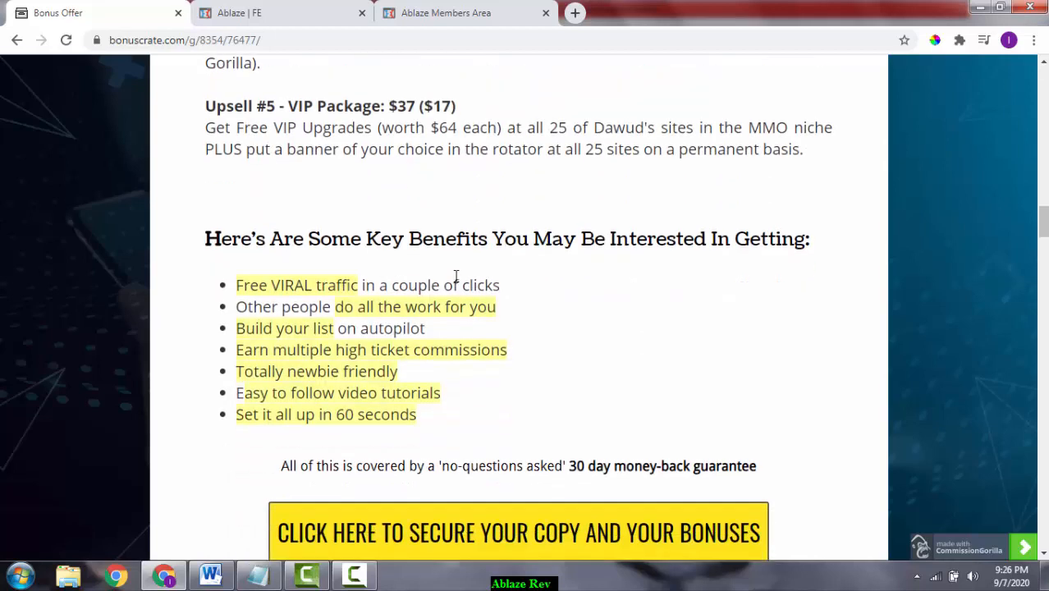
{"action": "scroll", "scroll_direction": "up", "scroll_amount": 3}
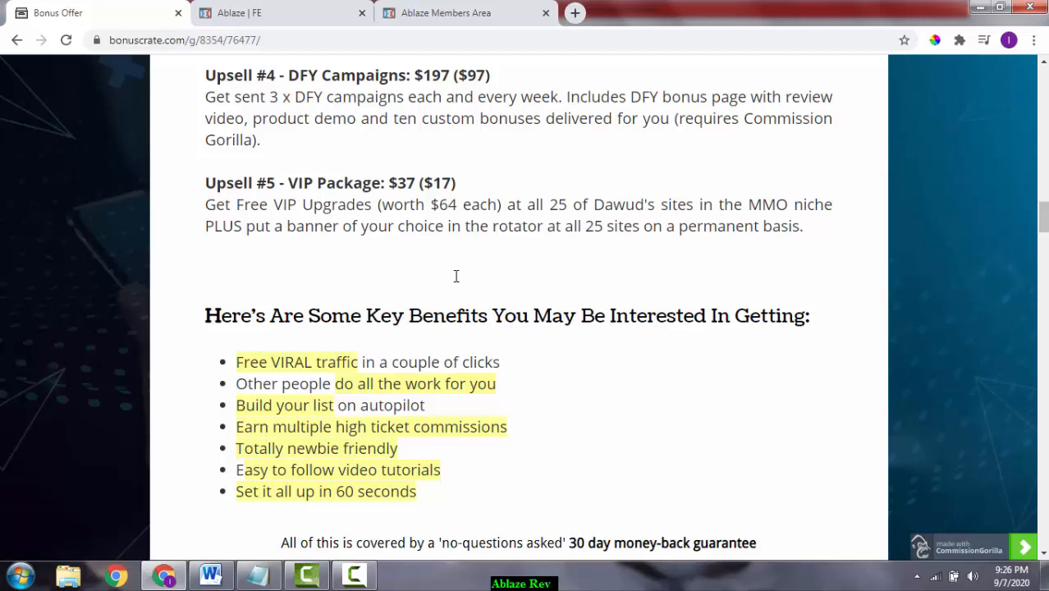
{"action": "mouse_move", "coordinate": [457, 283]}
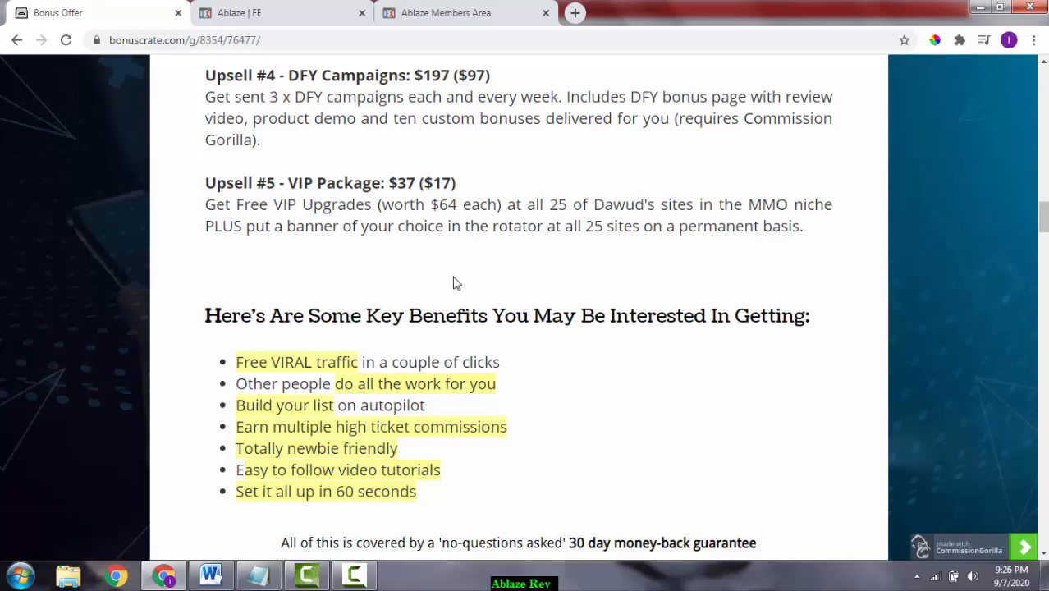
{"action": "scroll", "scroll_direction": "down", "scroll_amount": 3}
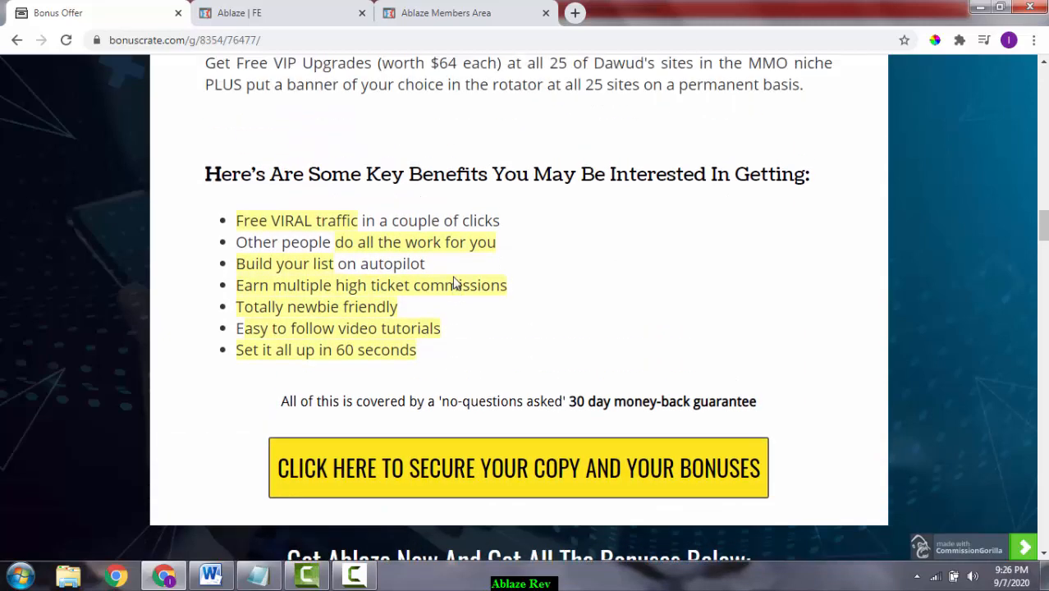
{"action": "scroll", "scroll_direction": "down", "scroll_amount": 3}
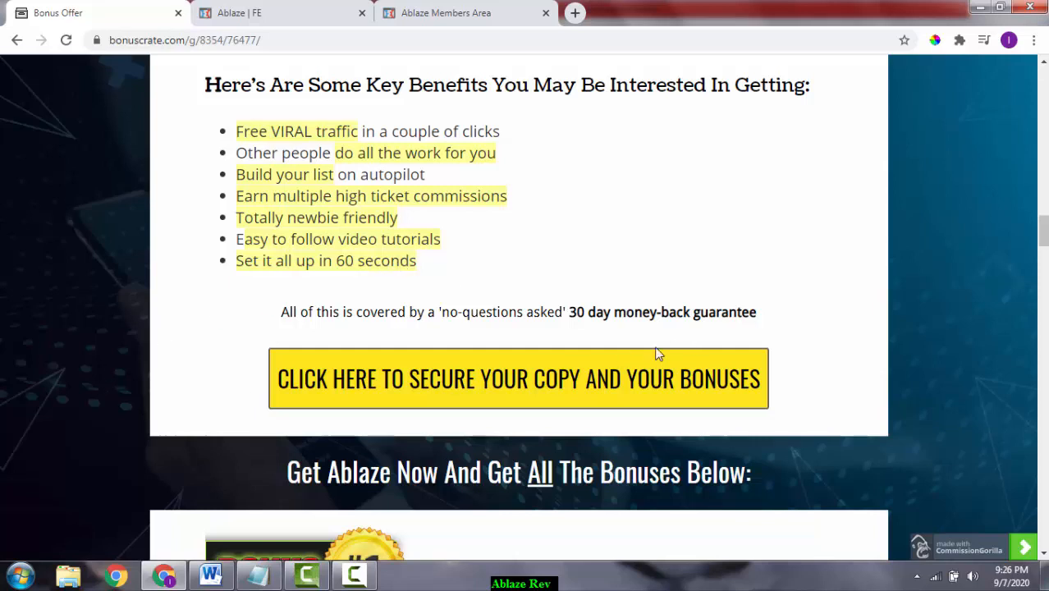
{"action": "mouse_move", "coordinate": [271, 339]}
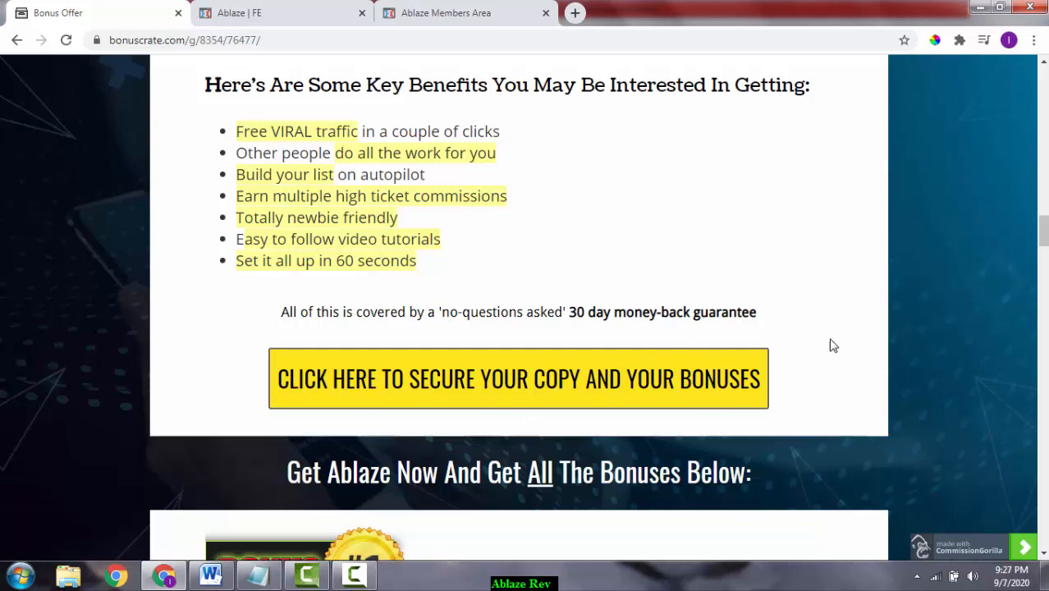
{"action": "mouse_move", "coordinate": [376, 308]}
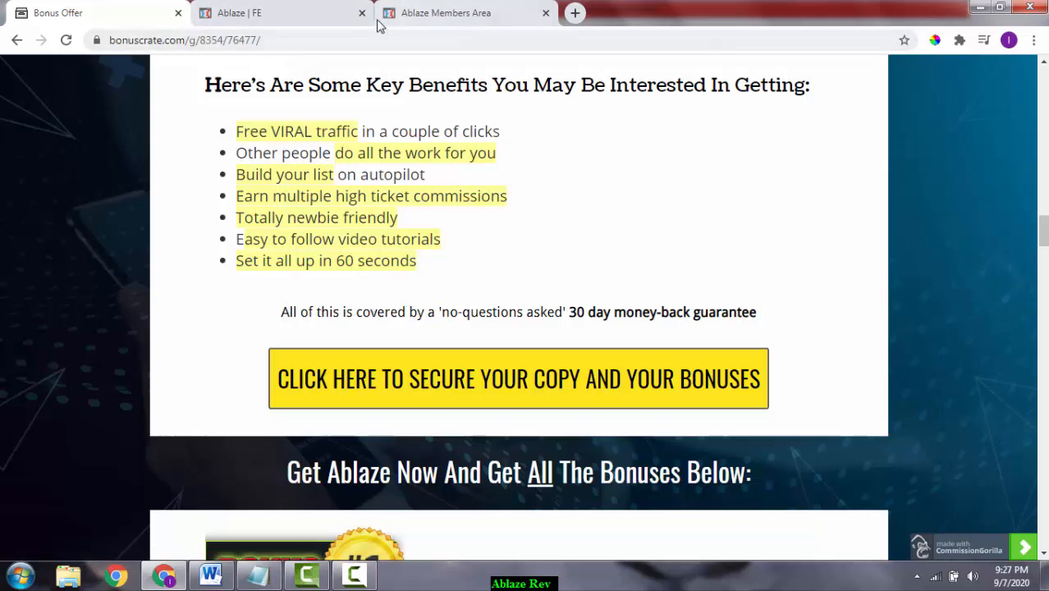
Switch to the 'Ablaze | FE' sales page at its 'In Under 60 Seconds' headline
{"action": "left_click", "coordinate": [283, 12]}
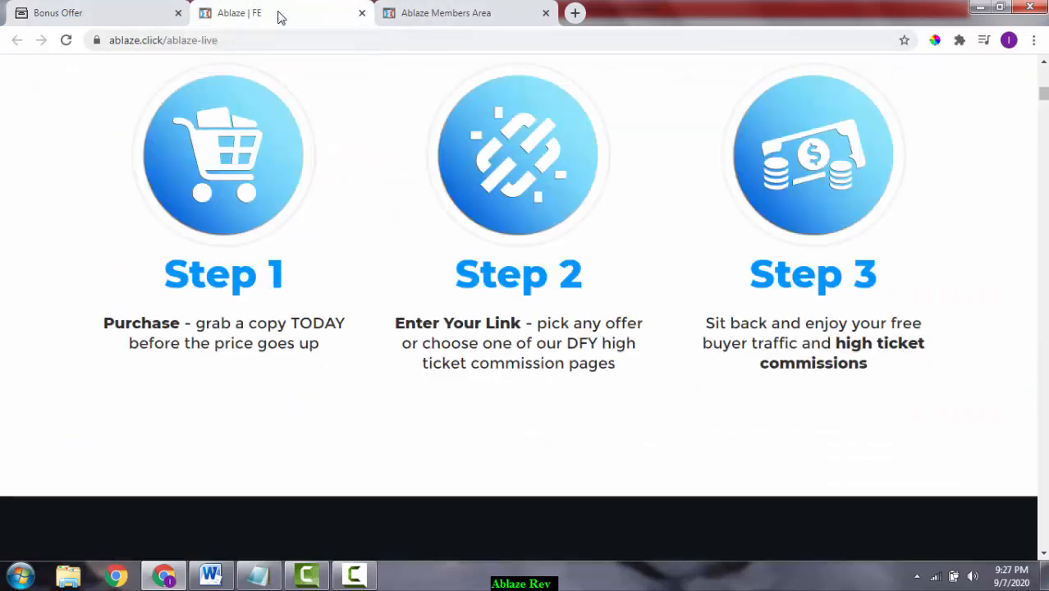
{"action": "scroll", "scroll_direction": "up", "scroll_amount": 3}
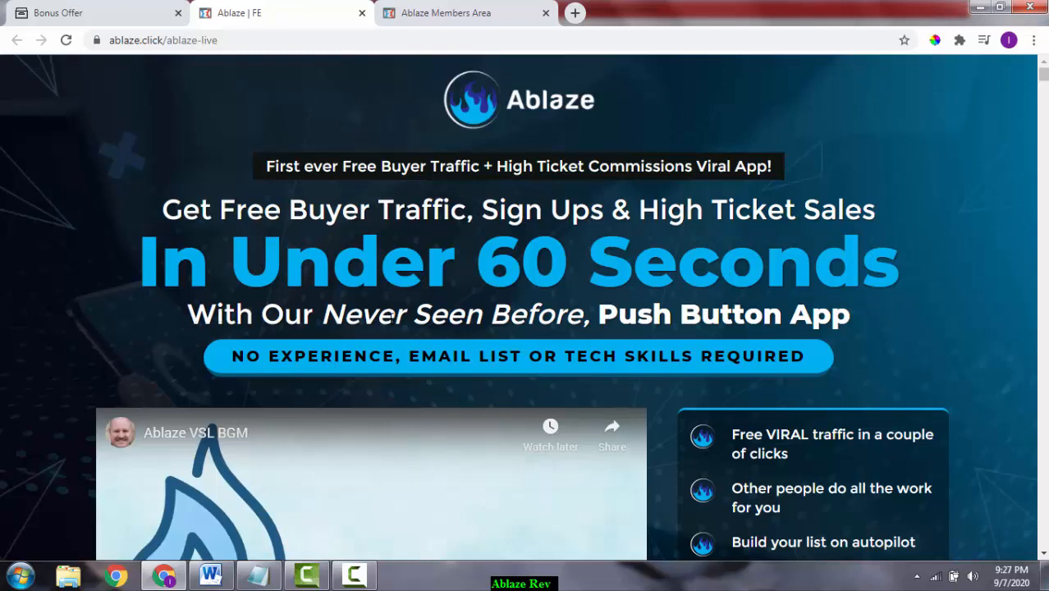
{"action": "mouse_move", "coordinate": [219, 357]}
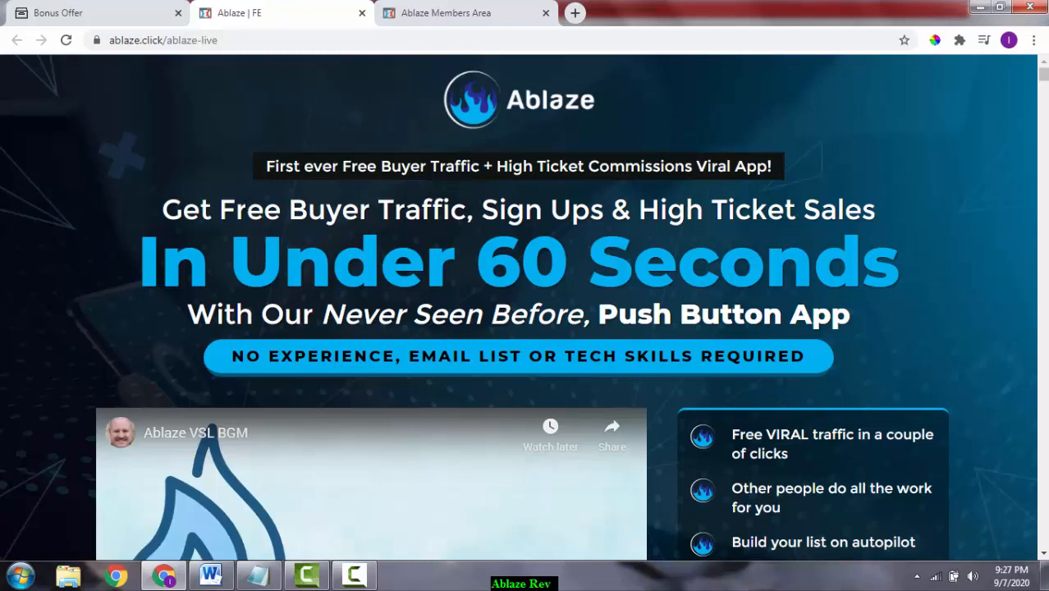
Scroll past the sales video and benefits list to the $16.97 one-time offer
{"action": "scroll", "scroll_direction": "down", "scroll_amount": 3}
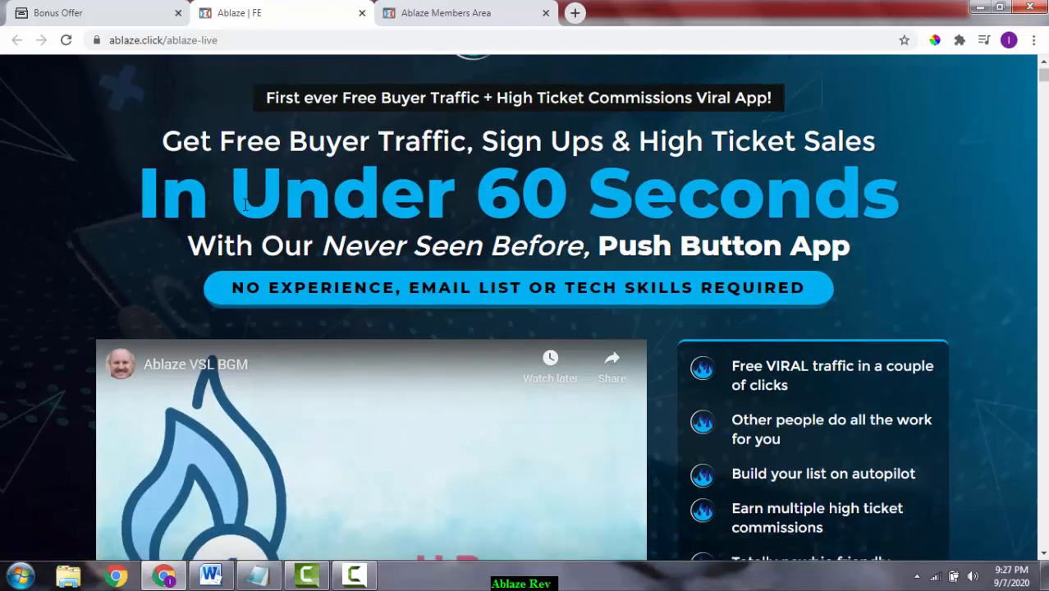
{"action": "scroll", "scroll_direction": "down", "scroll_amount": 3}
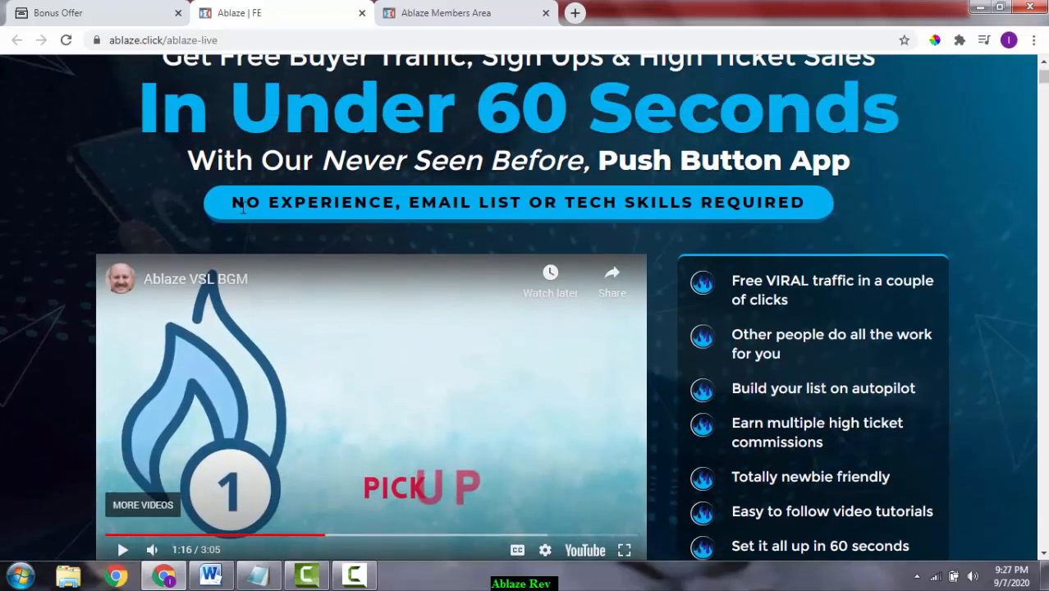
{"action": "scroll", "scroll_direction": "down", "scroll_amount": 3}
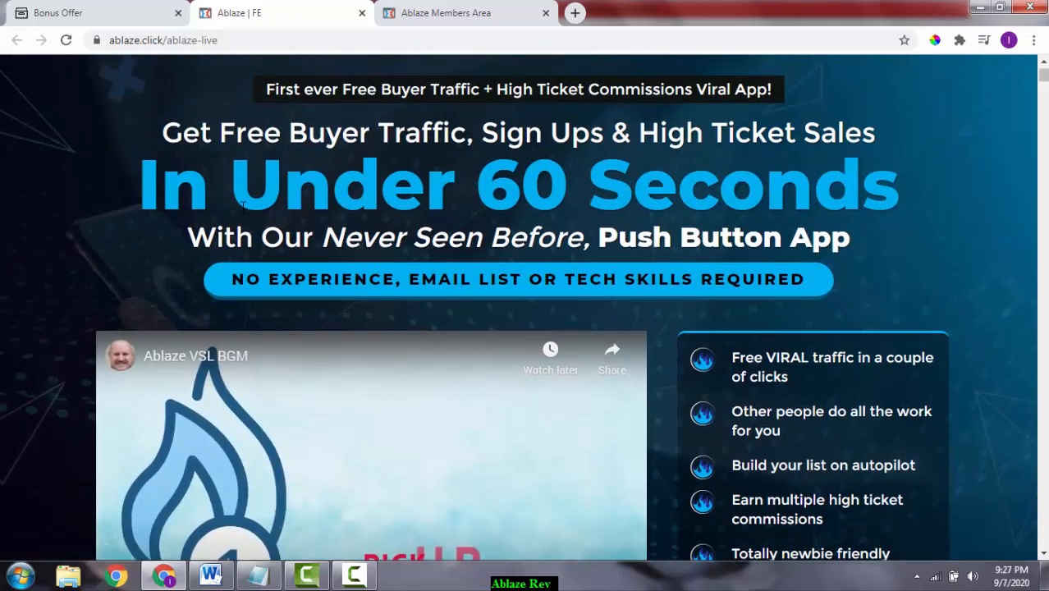
{"action": "scroll", "scroll_direction": "down", "scroll_amount": 3}
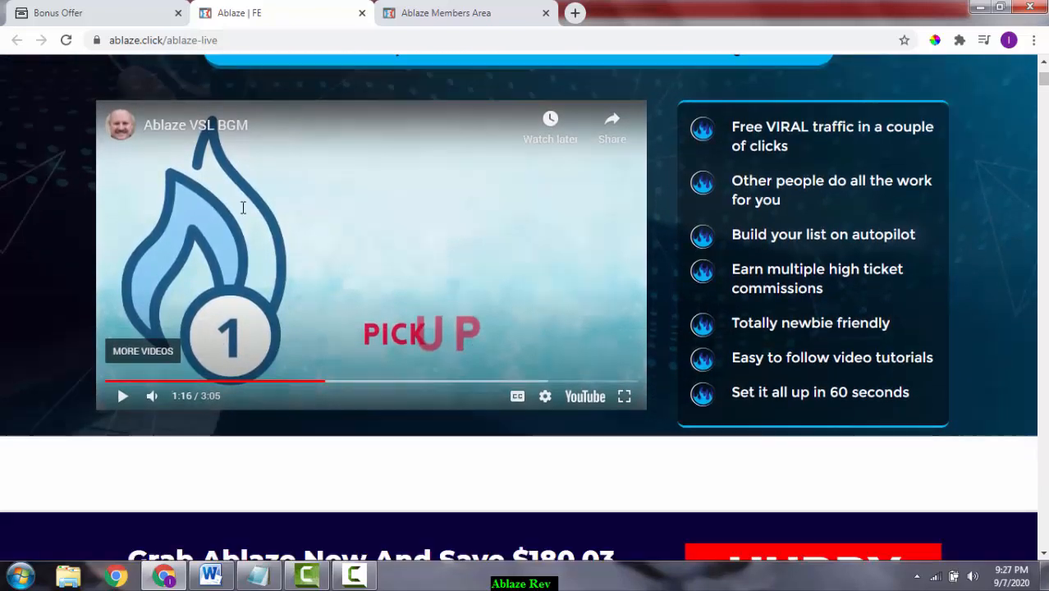
{"action": "scroll", "scroll_direction": "down", "scroll_amount": 3}
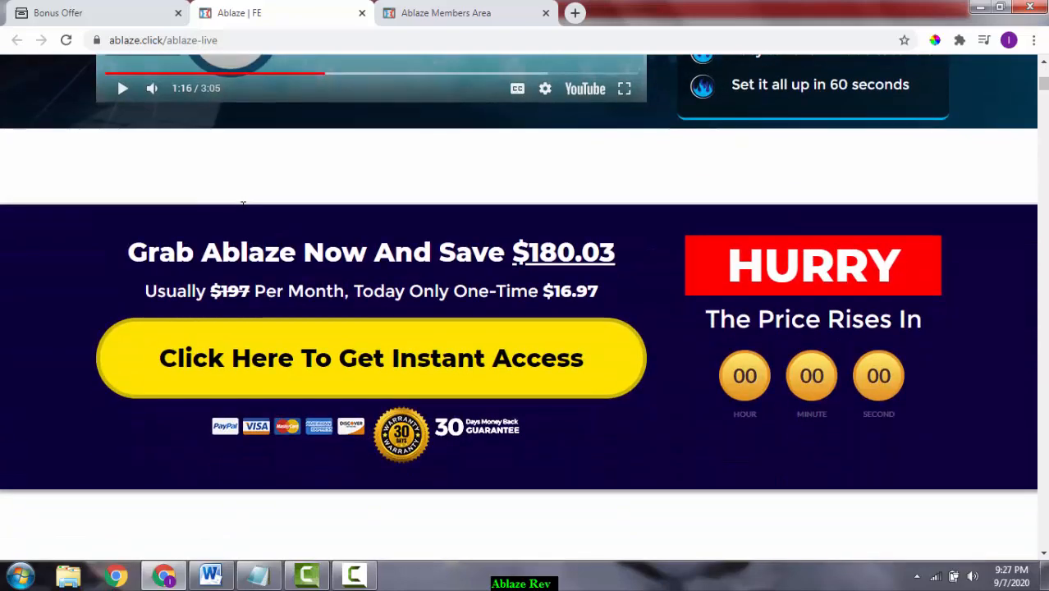
{"action": "mouse_move", "coordinate": [240, 221]}
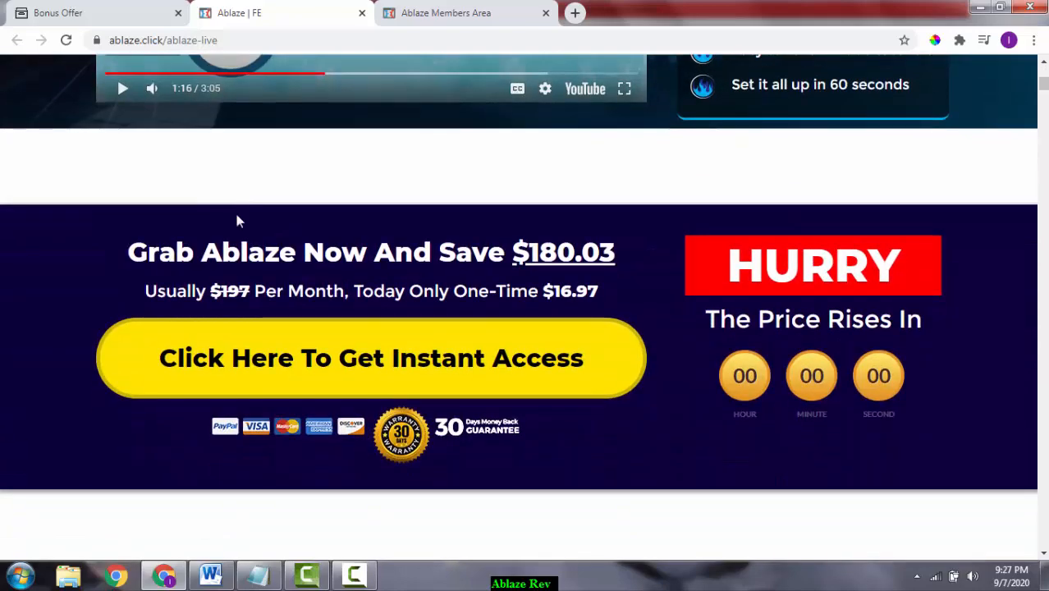
{"action": "scroll", "scroll_direction": "up", "scroll_amount": 3}
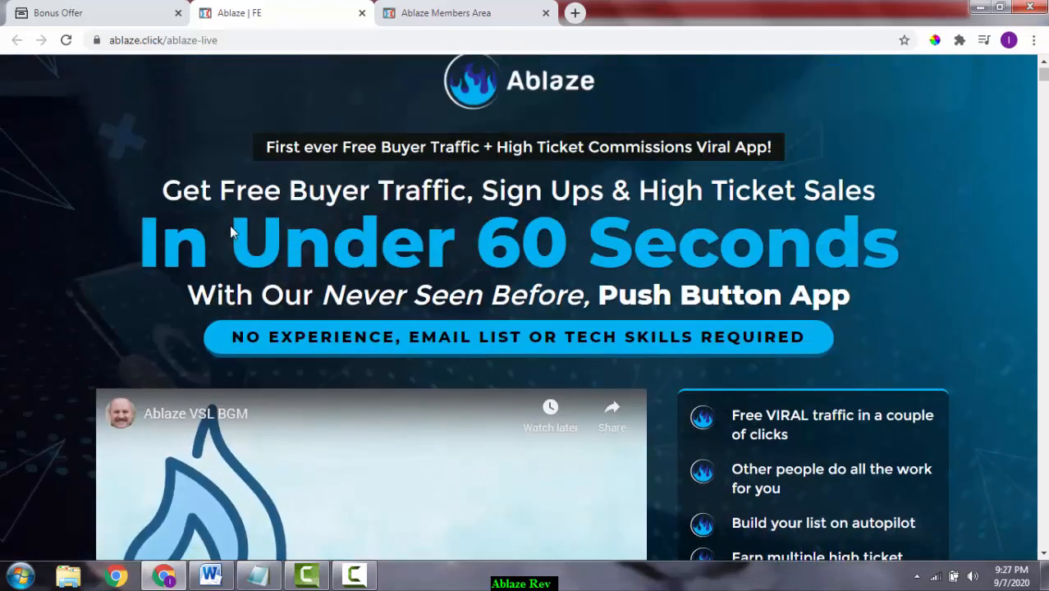
{"action": "scroll", "scroll_direction": "down", "scroll_amount": 3}
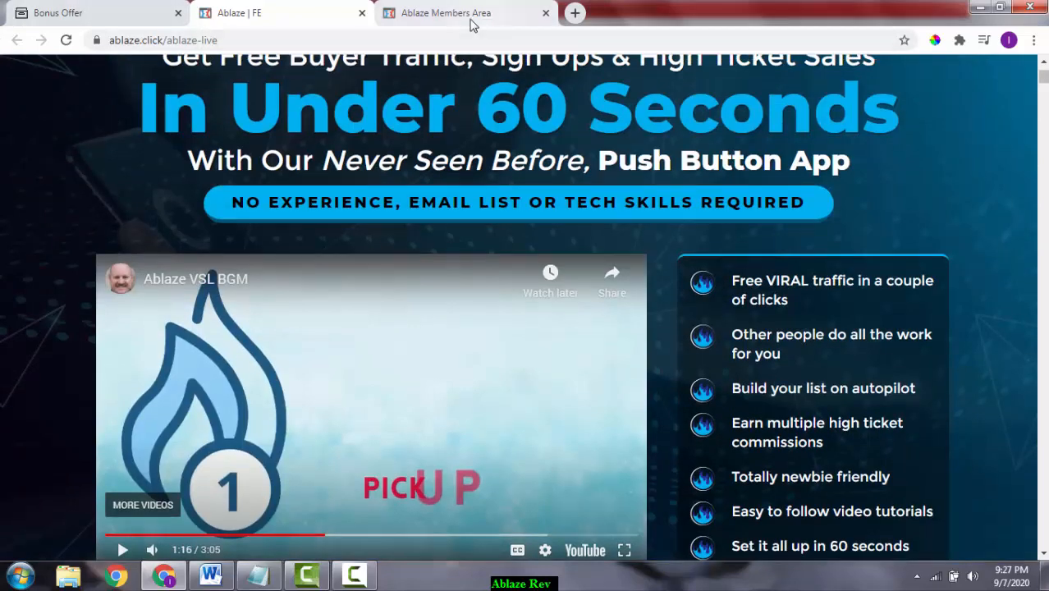
{"action": "mouse_move", "coordinate": [466, 12]}
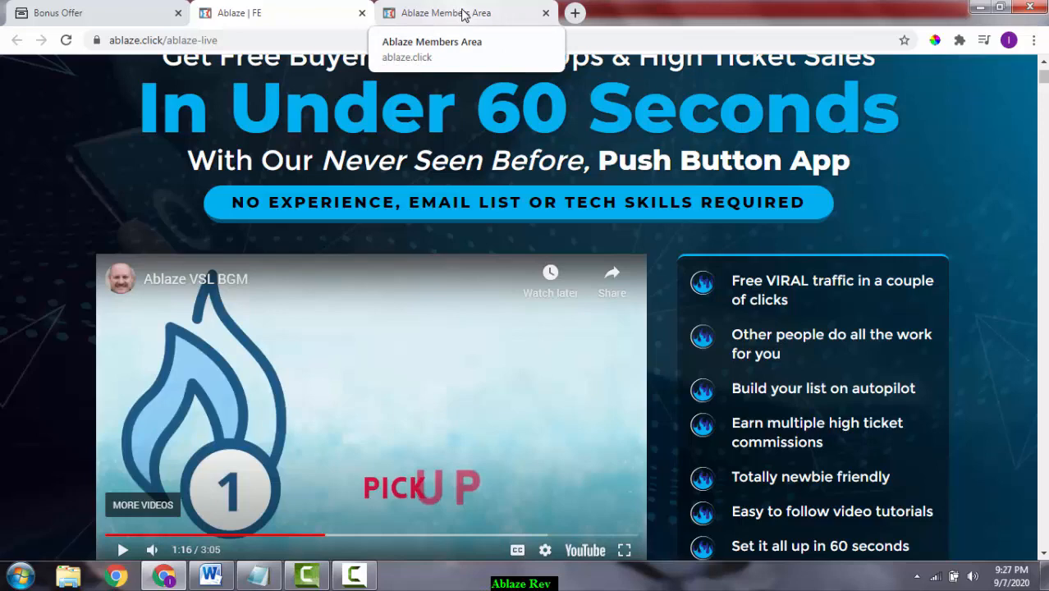
Open the Ablaze Members Area Bonuses lesson and scroll through the course menu sections
{"action": "left_click", "coordinate": [445, 12]}
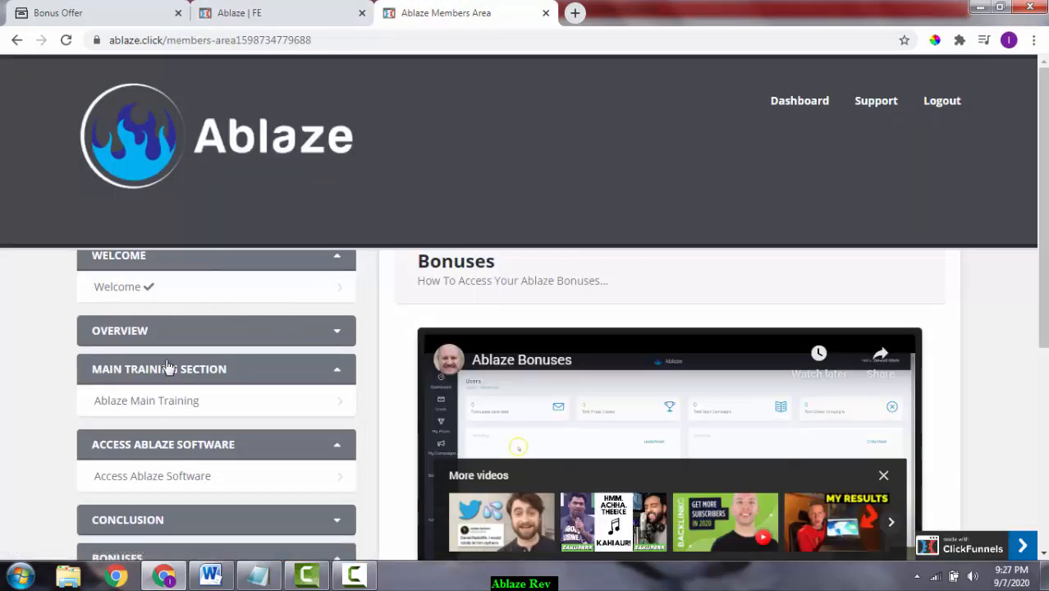
{"action": "scroll", "scroll_direction": "down", "scroll_amount": 3}
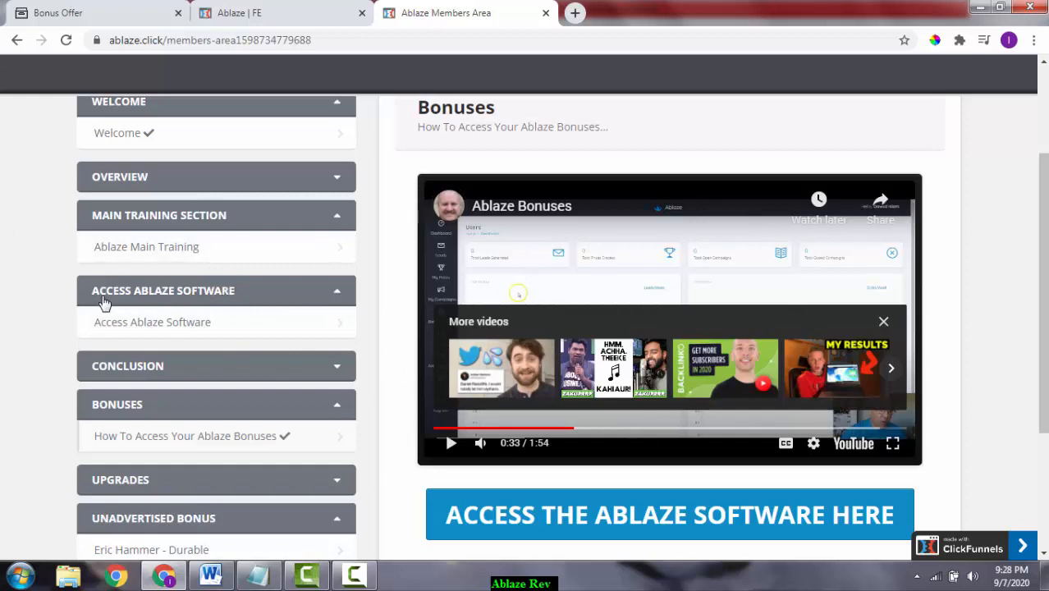
{"action": "mouse_move", "coordinate": [190, 228]}
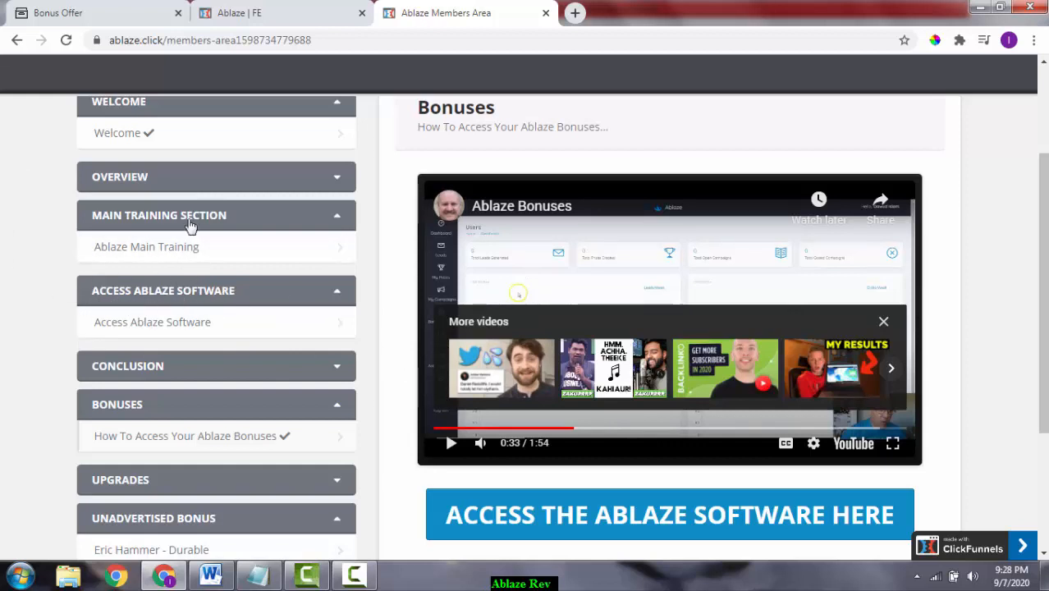
{"action": "mouse_move", "coordinate": [247, 322]}
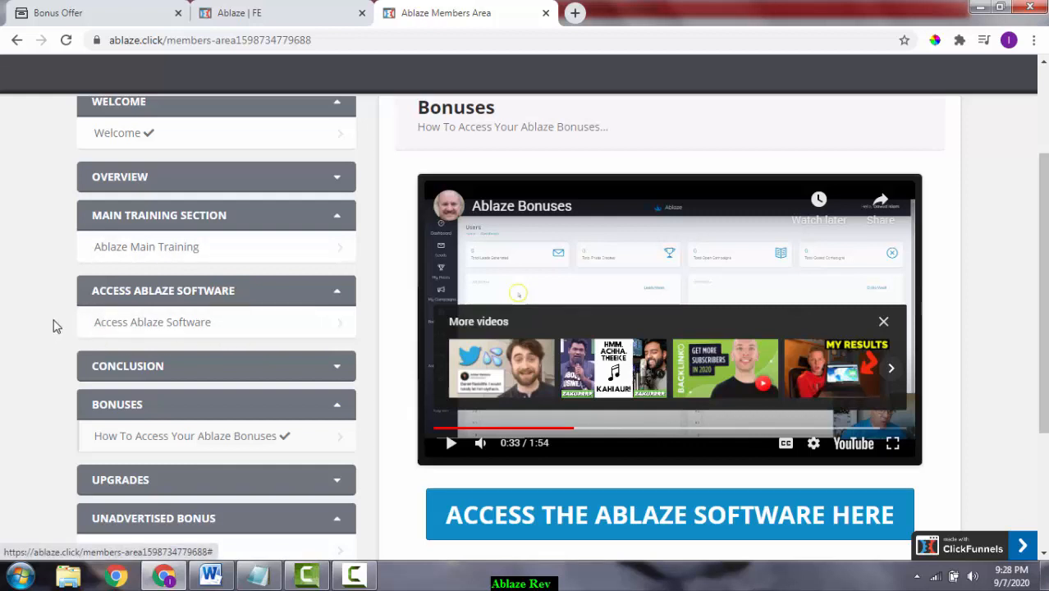
{"action": "mouse_move", "coordinate": [250, 332]}
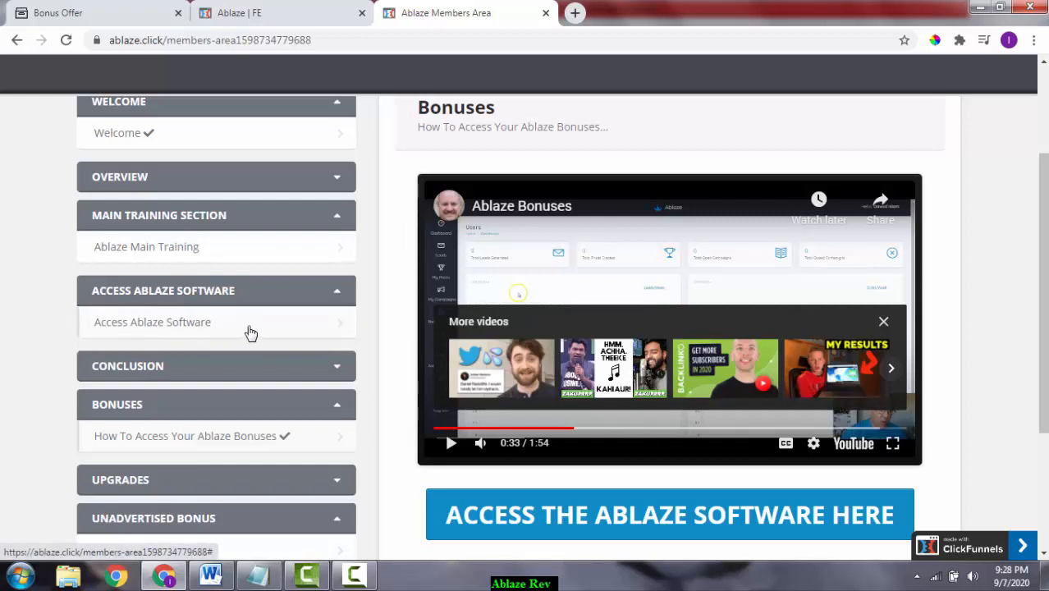
{"action": "mouse_move", "coordinate": [134, 319]}
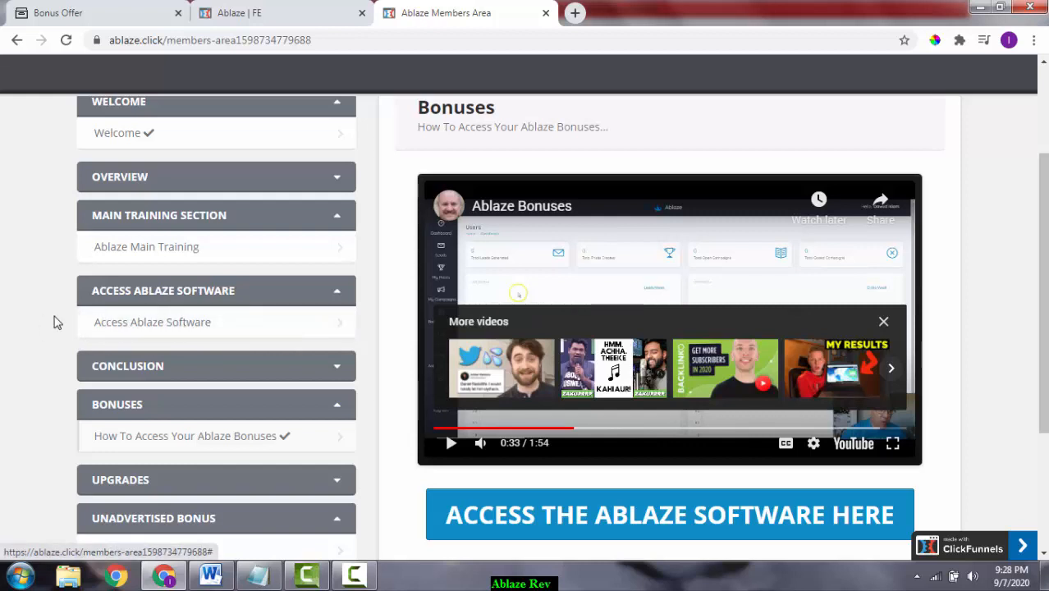
{"action": "mouse_move", "coordinate": [134, 318]}
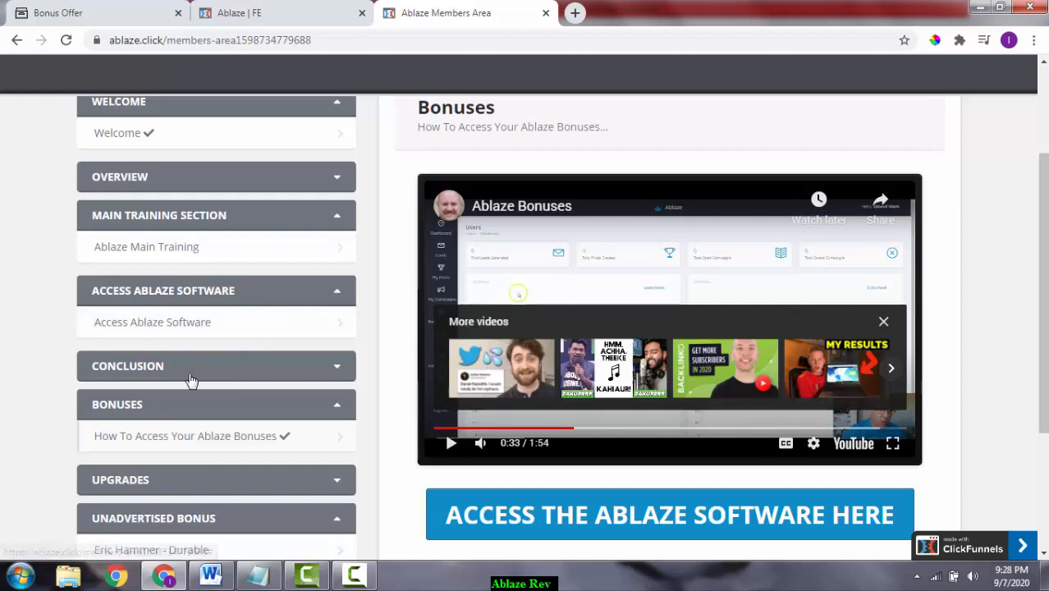
{"action": "scroll", "scroll_direction": "down", "scroll_amount": 3}
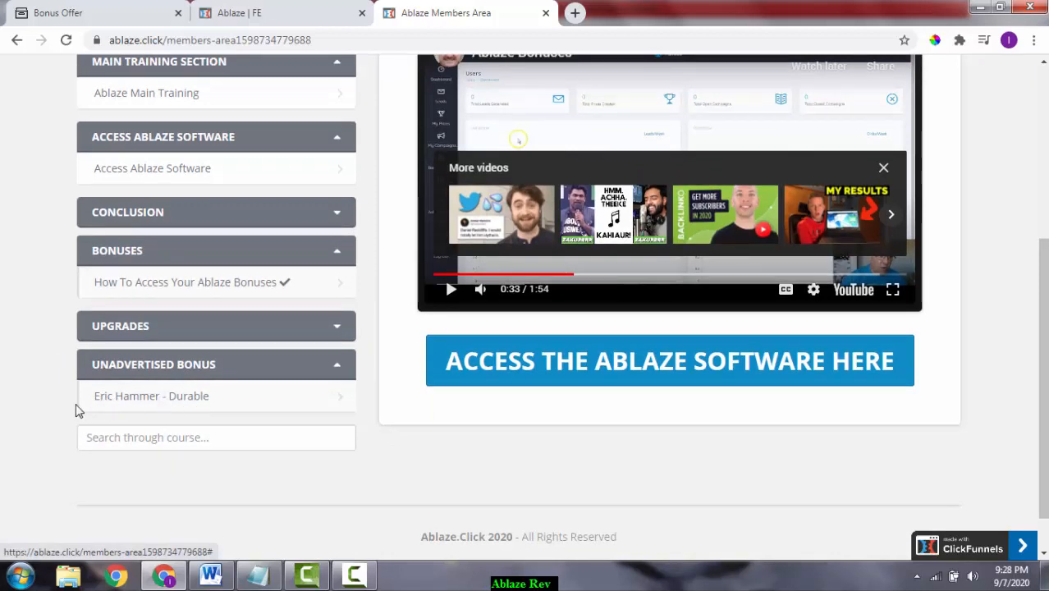
{"action": "mouse_move", "coordinate": [256, 403]}
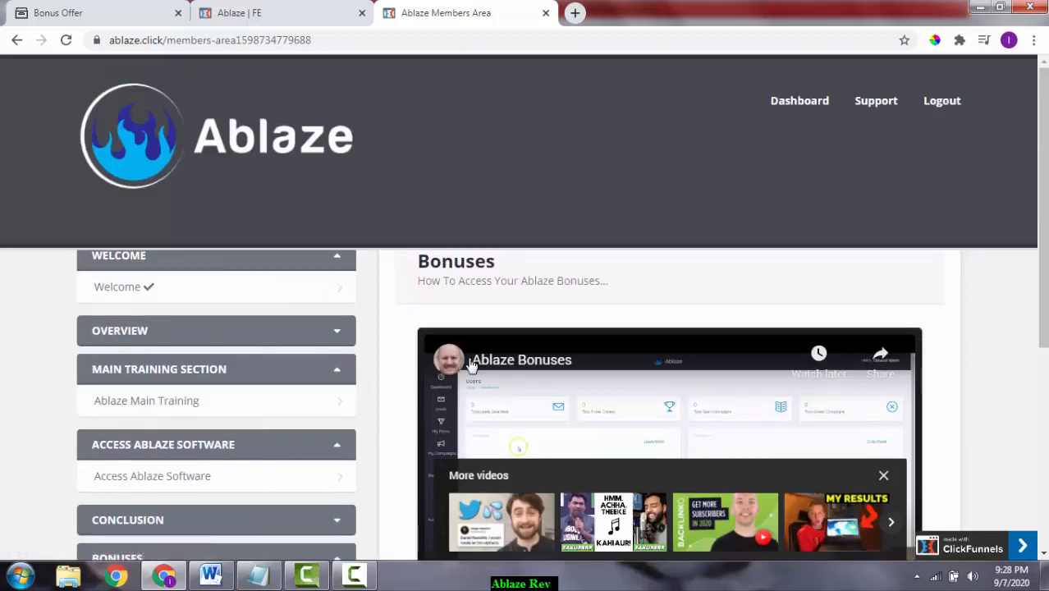
{"action": "mouse_move", "coordinate": [565, 297]}
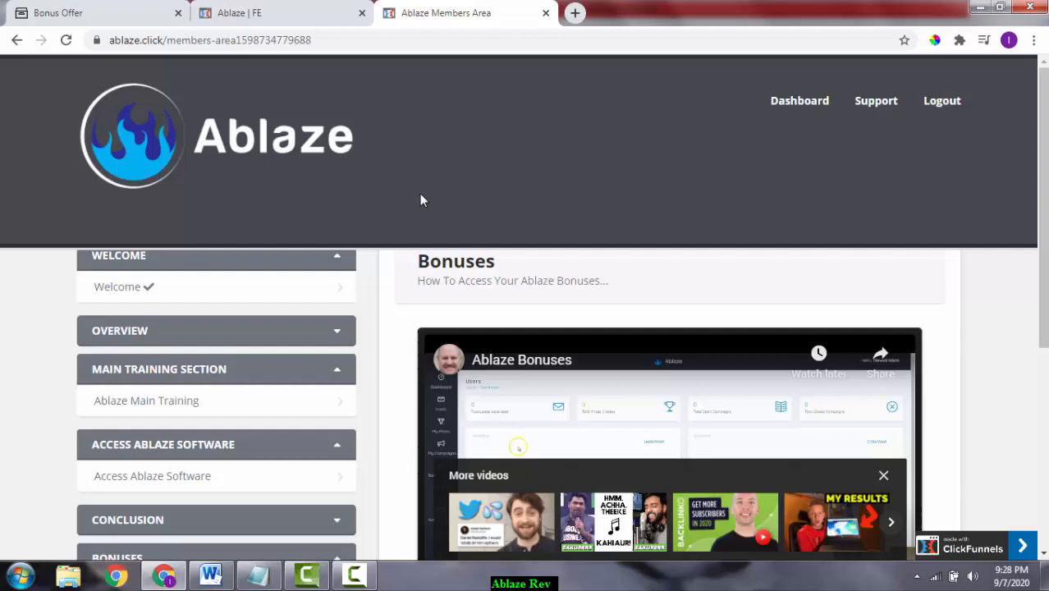
{"action": "mouse_move", "coordinate": [416, 205]}
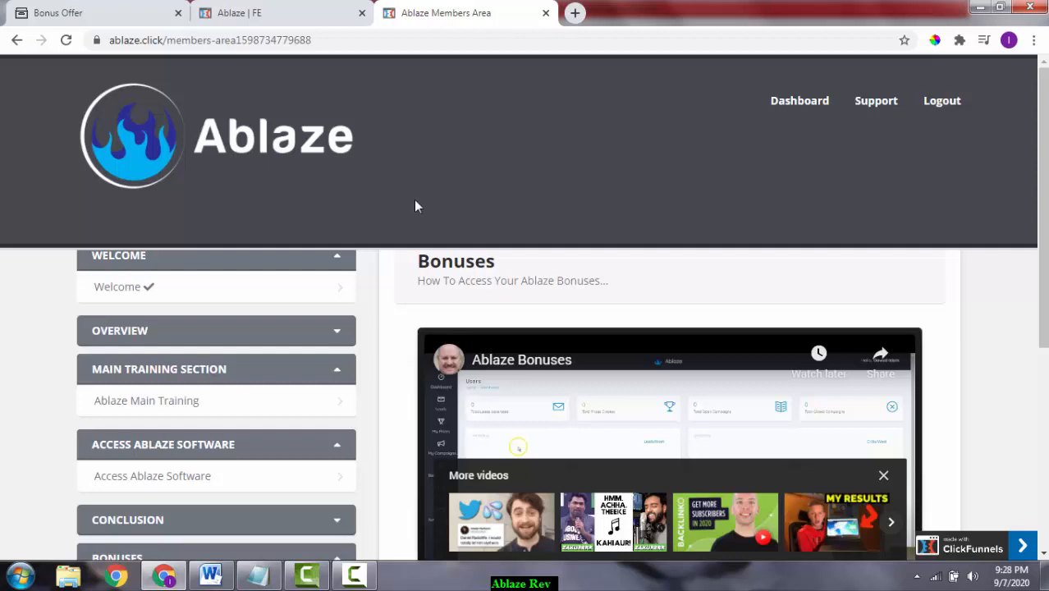